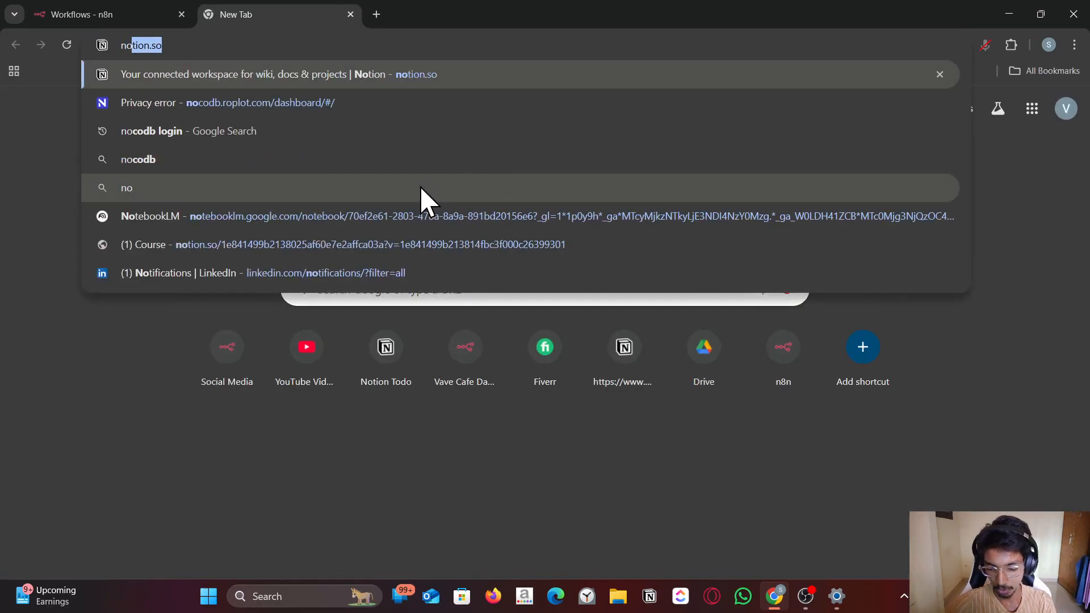
Search 'nocodb login' in Chrome and reach the NocoDB Cloud dashboard via the result
text(nocodb login)
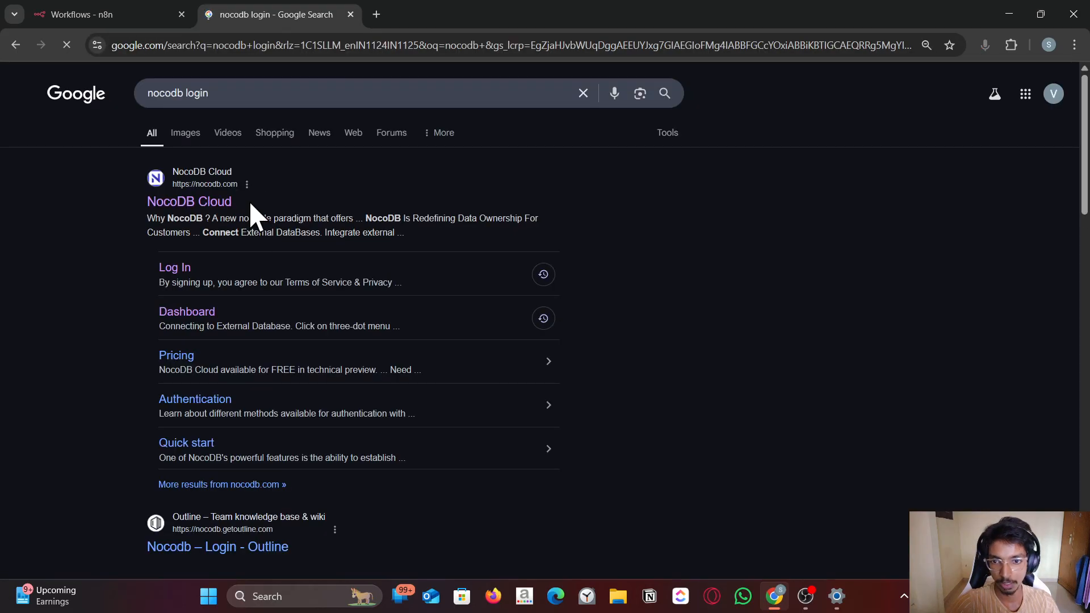
click(174, 268)
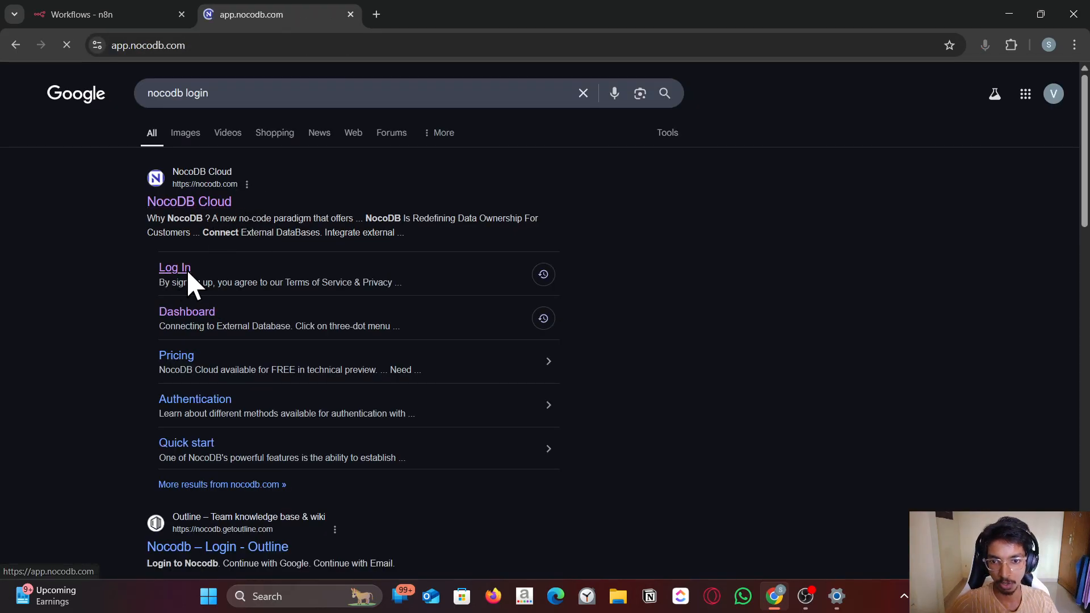
click(174, 268)
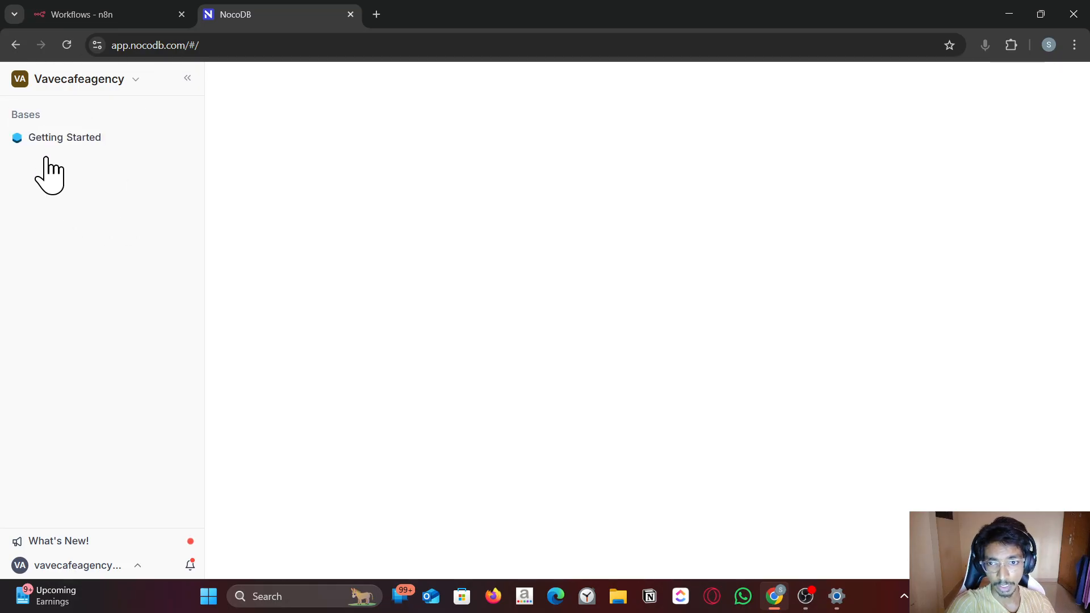
From the Getting Started base, go to Account Settings and the API Tokens page
click(63, 138)
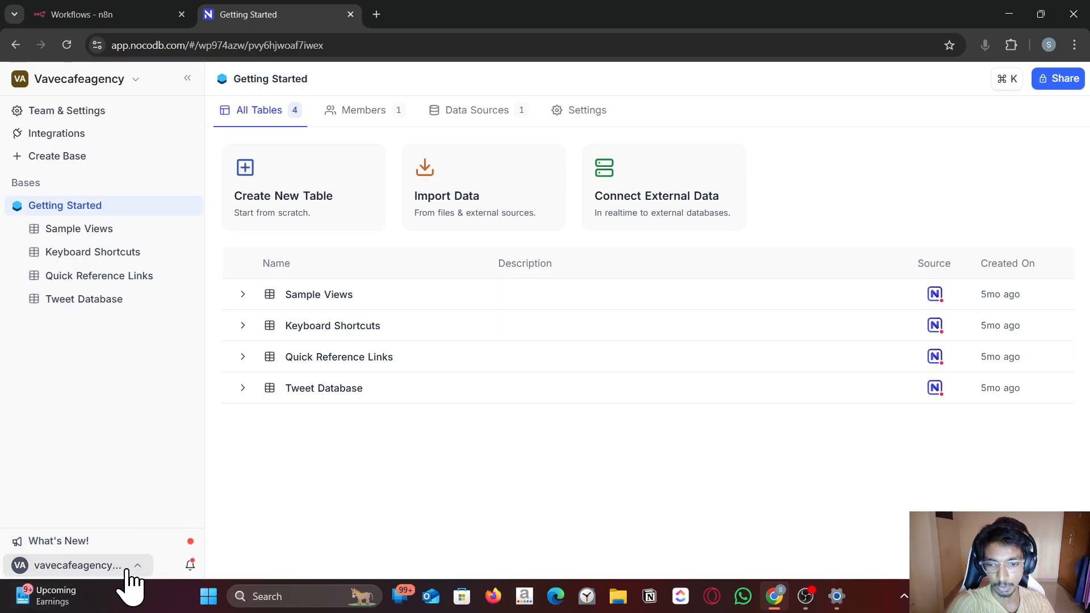
click(76, 564)
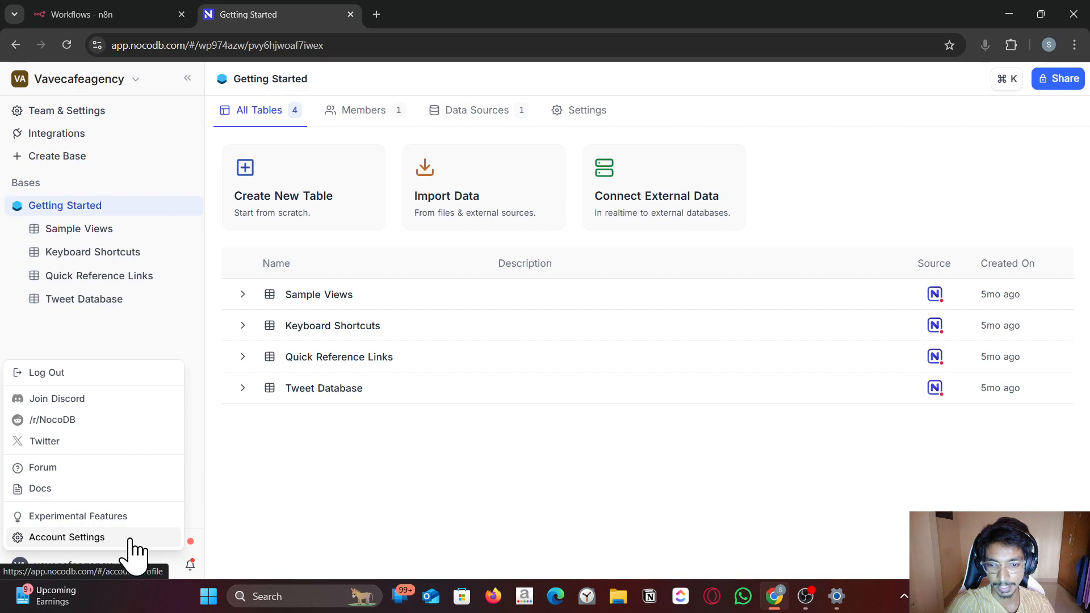
click(67, 537)
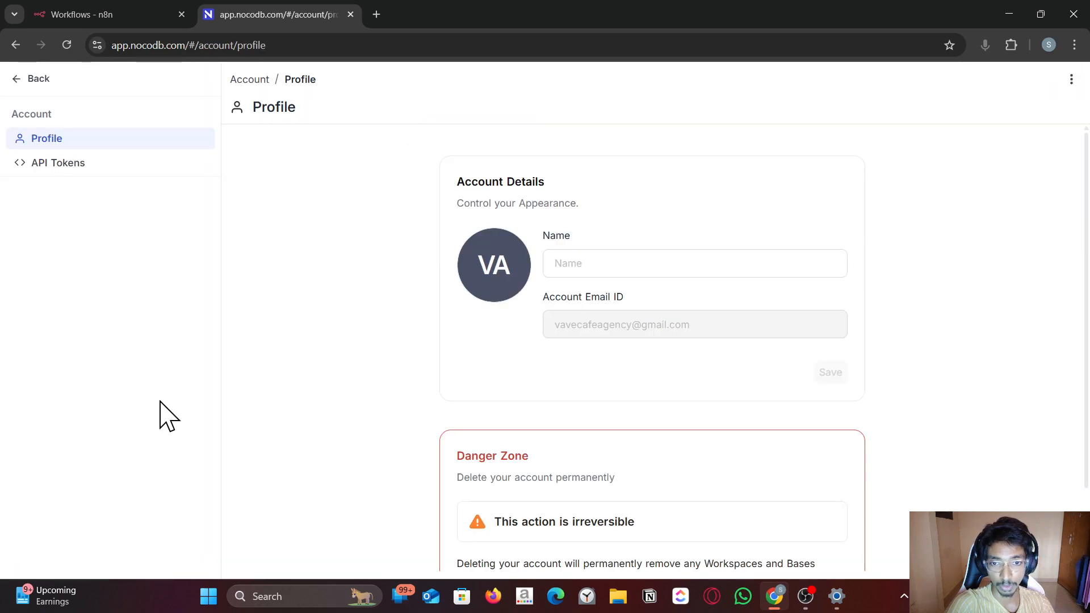
click(58, 162)
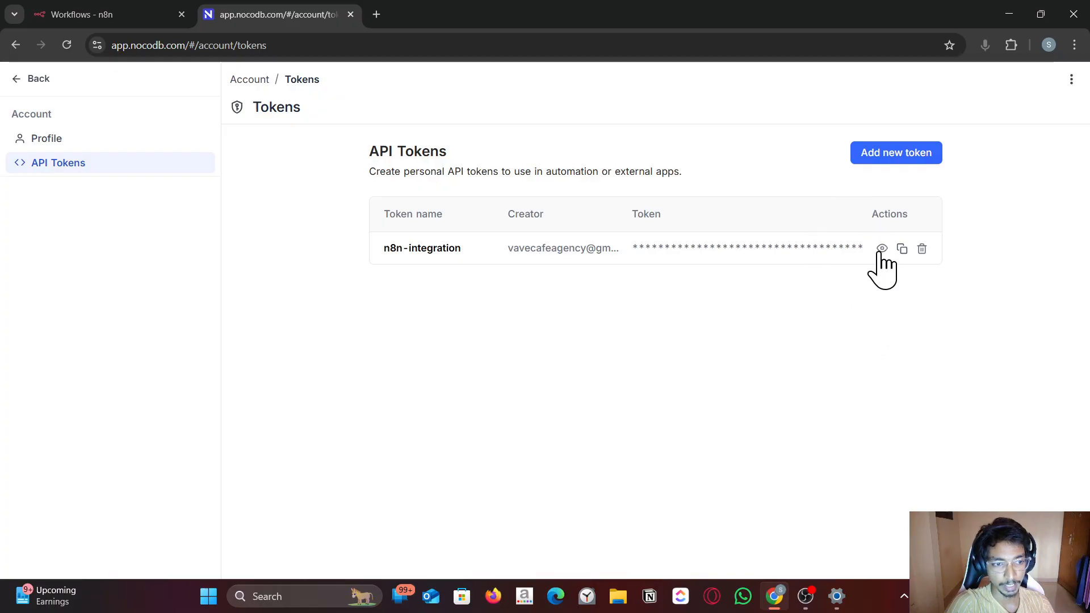
mouse_move(896, 152)
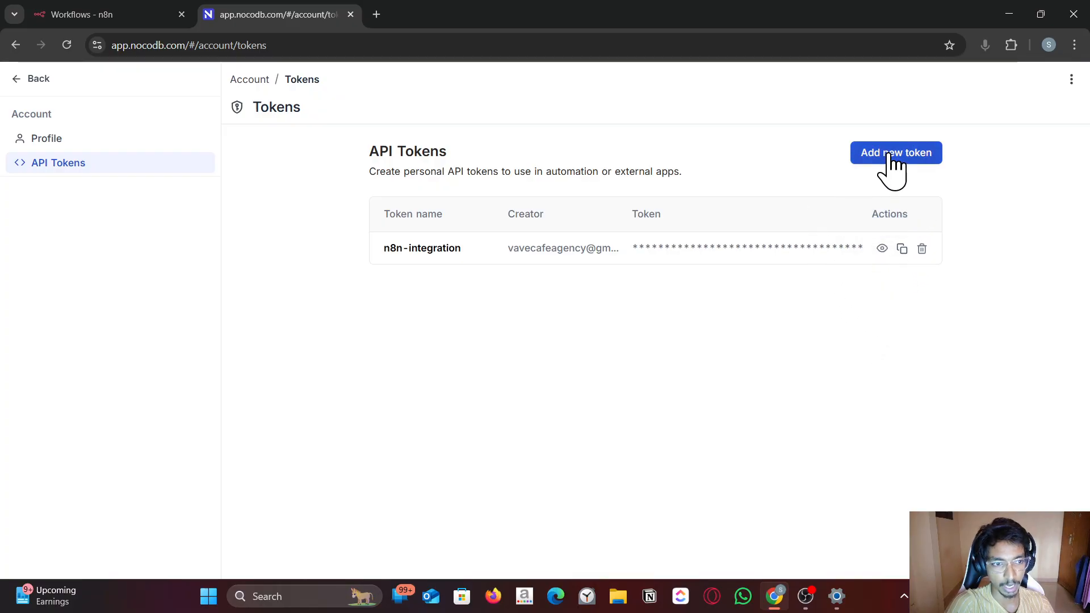
Create an API token named 'N8n Test token', copy its value and return to n8n
click(896, 152)
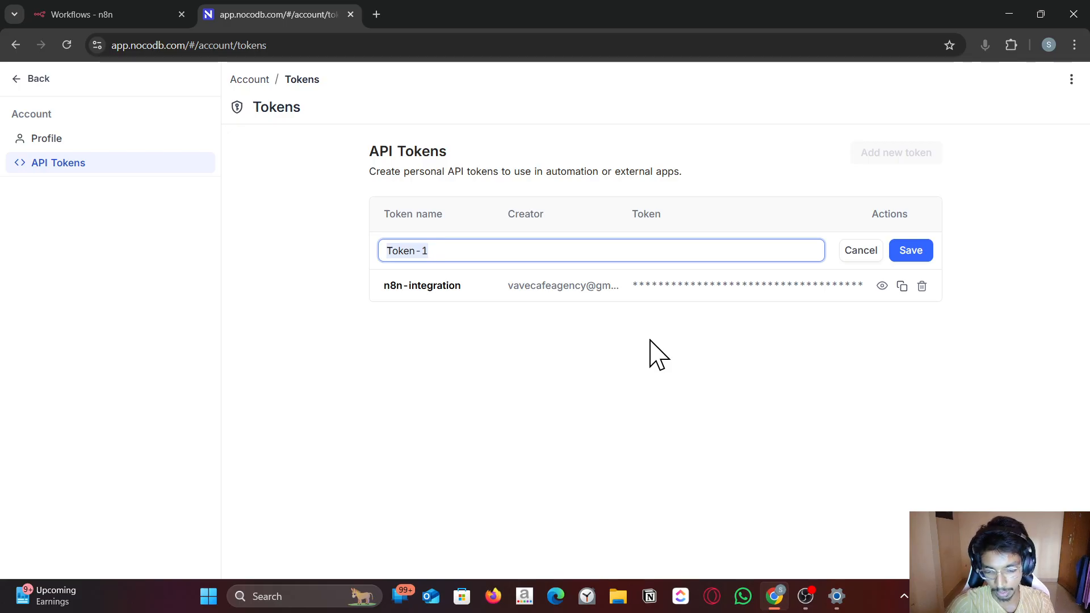
text(N8n Test t)
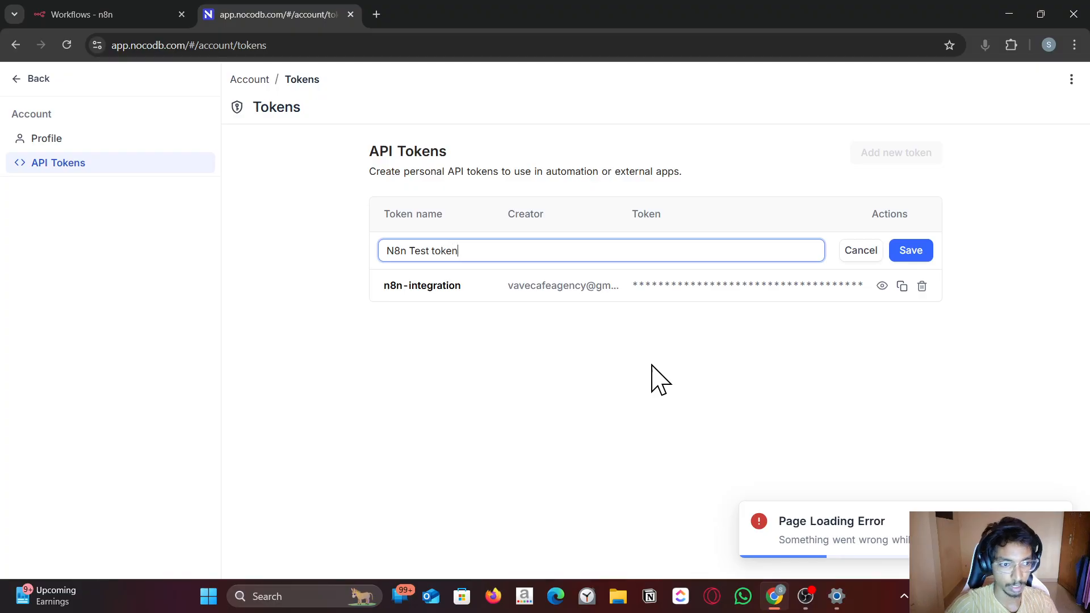
click(909, 249)
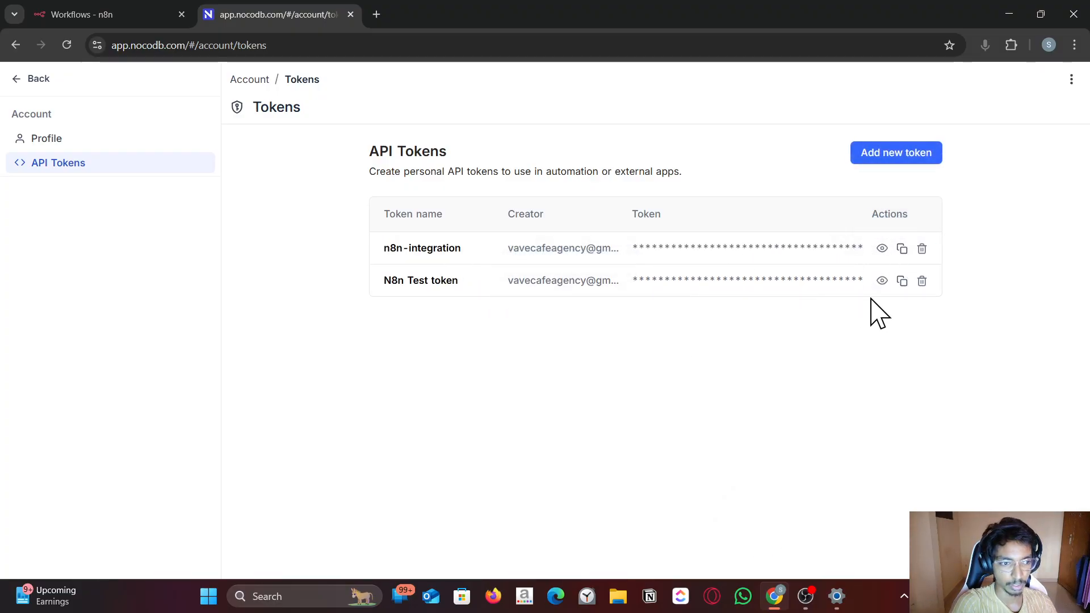
click(901, 281)
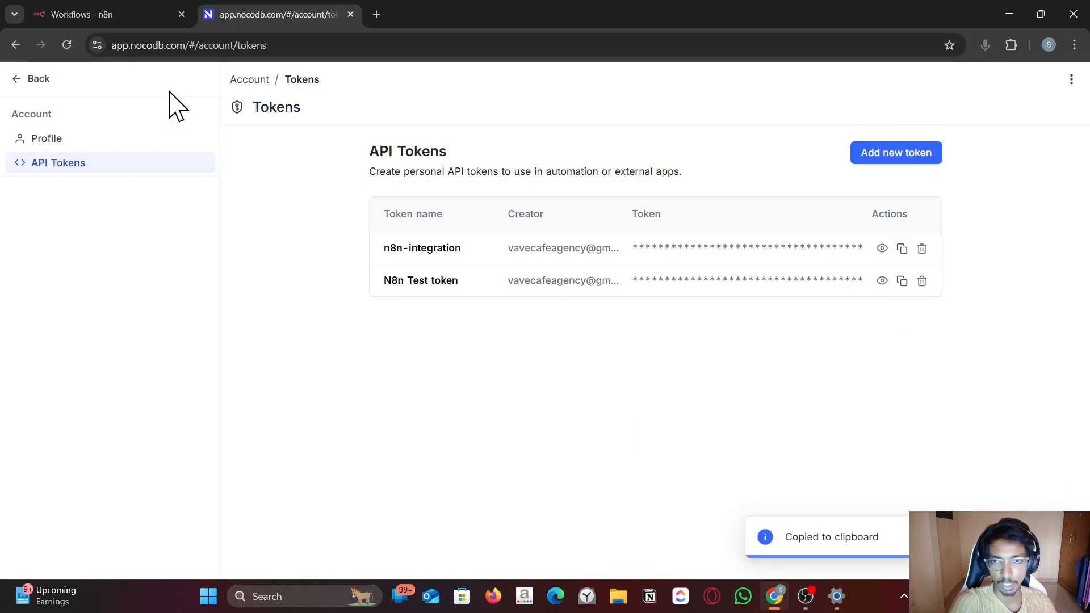
click(91, 13)
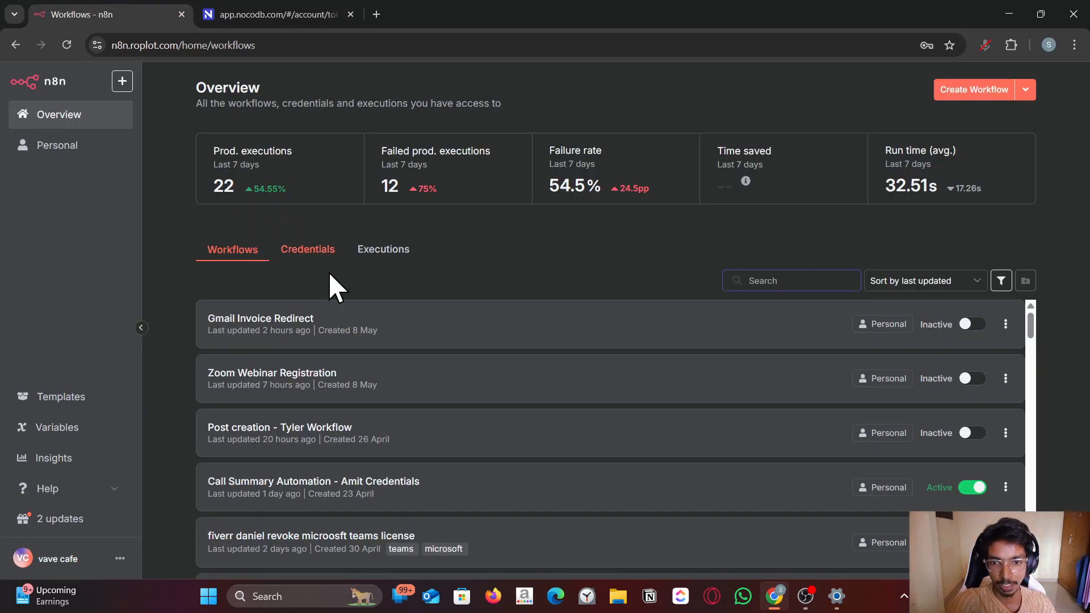
Create a new workflow and add a NocoDB node as its first step
click(973, 88)
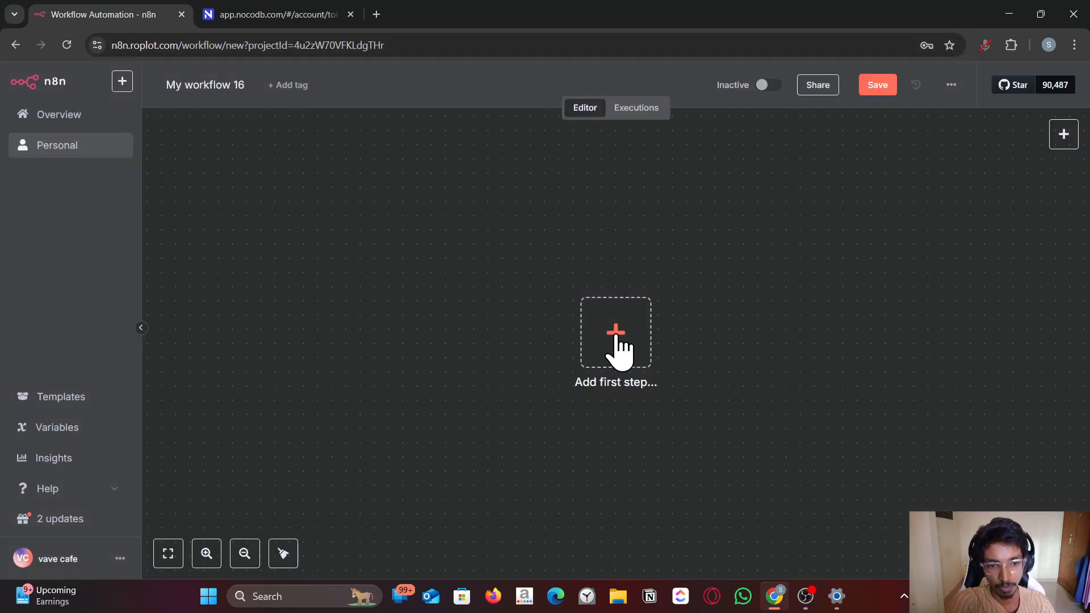
text(no)
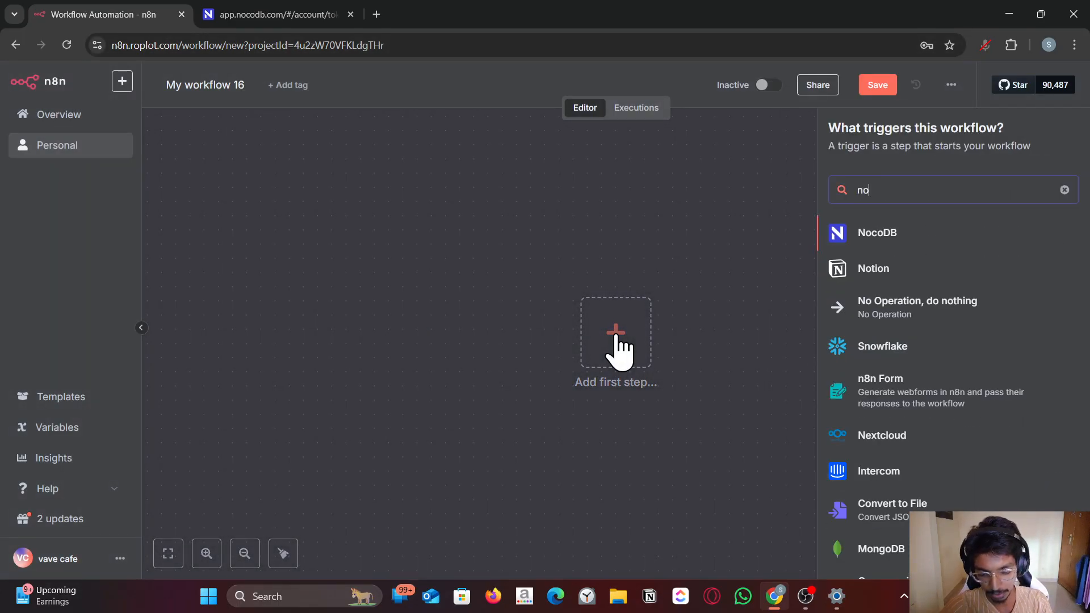
click(877, 231)
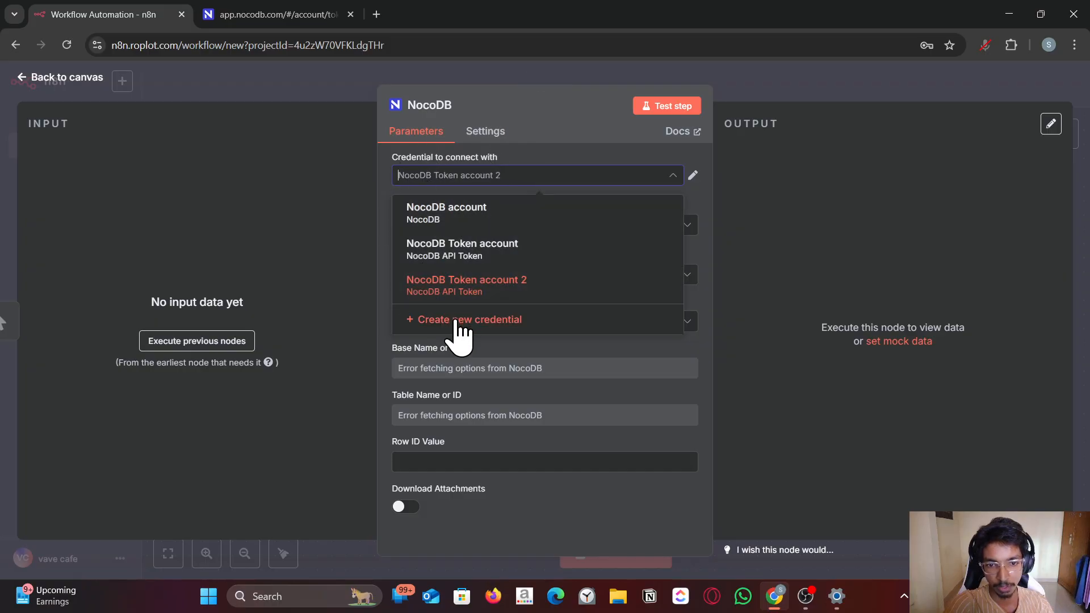
click(469, 319)
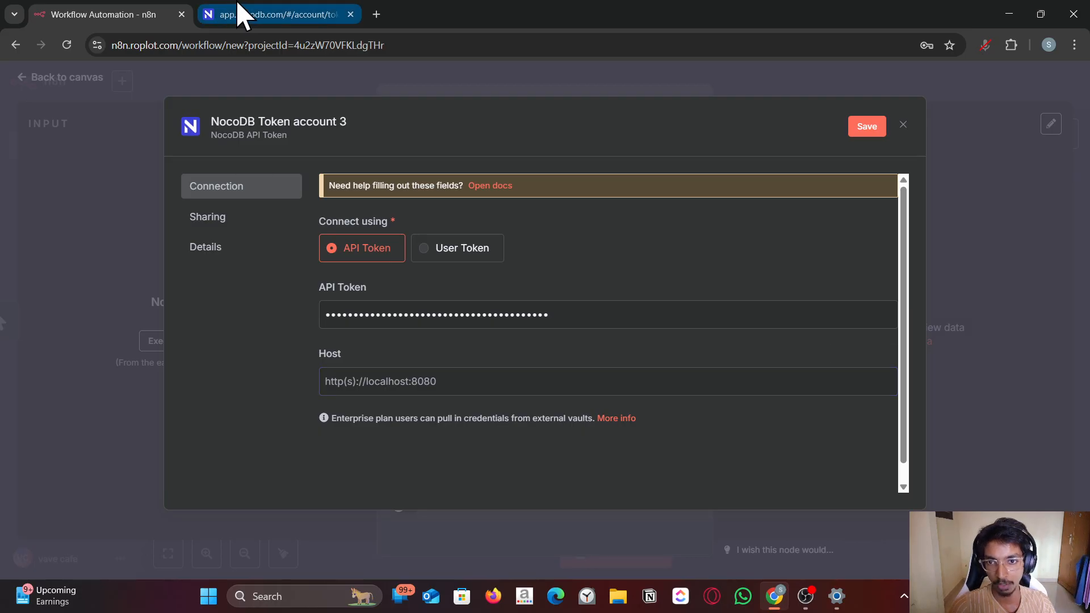
click(278, 14)
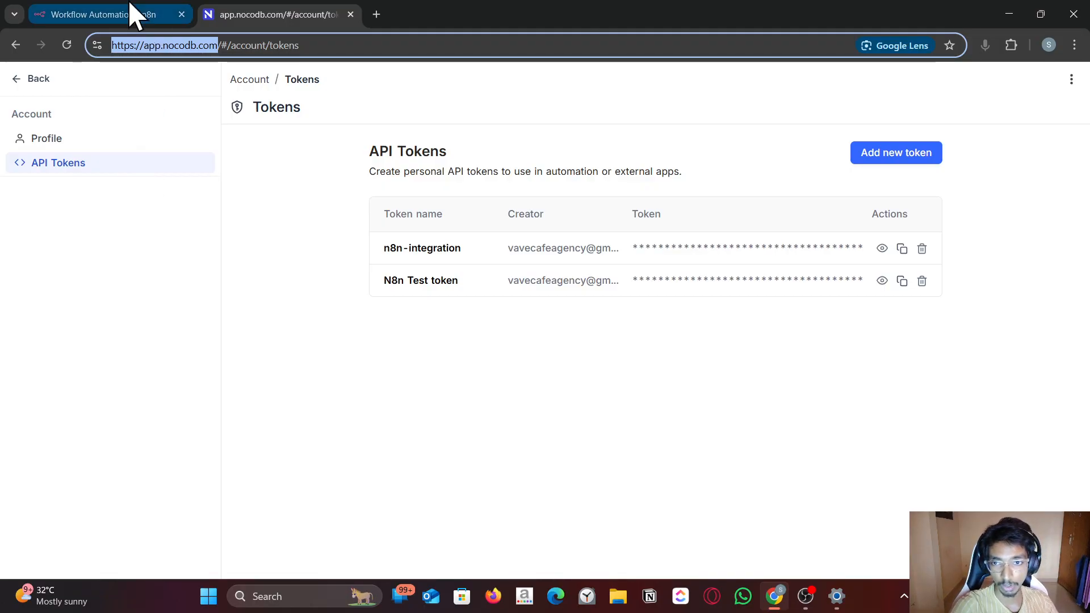
click(105, 14)
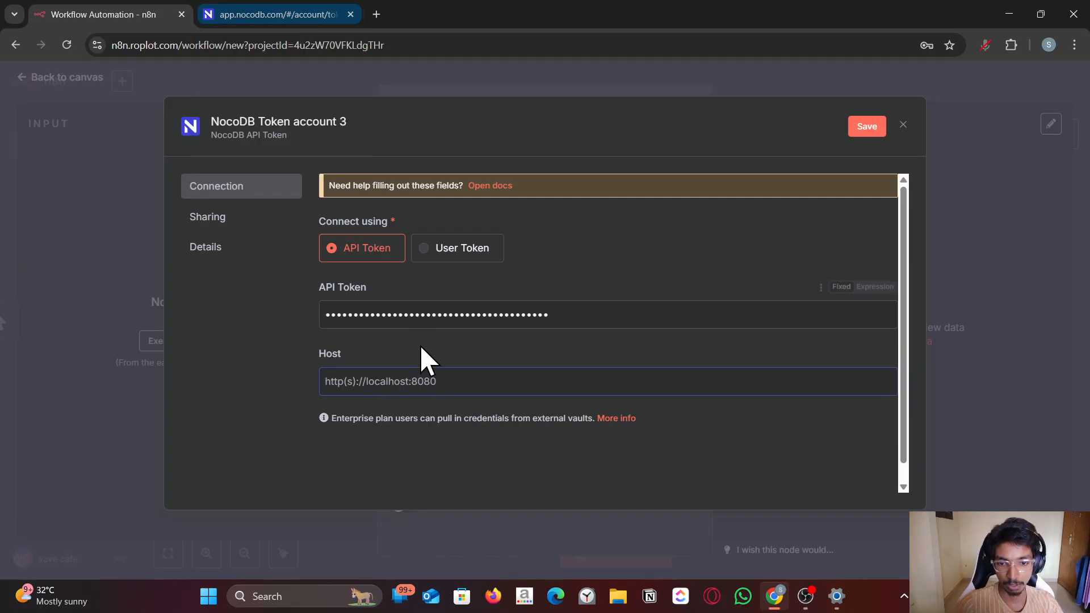
text(https://app.nocodb.com/)
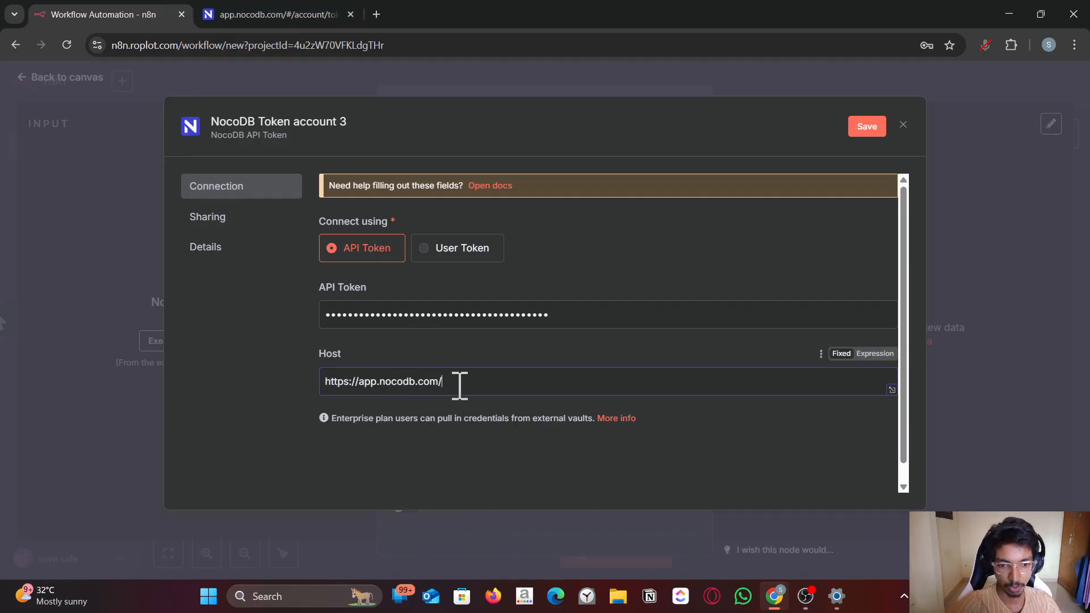
click(866, 126)
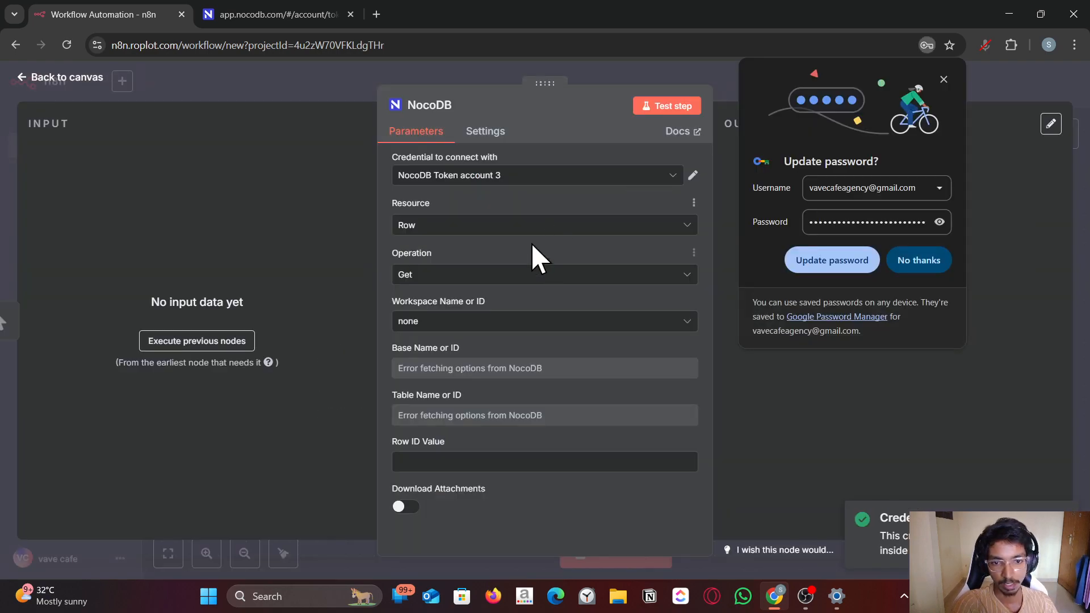
Point the node at the vavecafeagency workspace, Getting Started base and Sample Views table
click(918, 260)
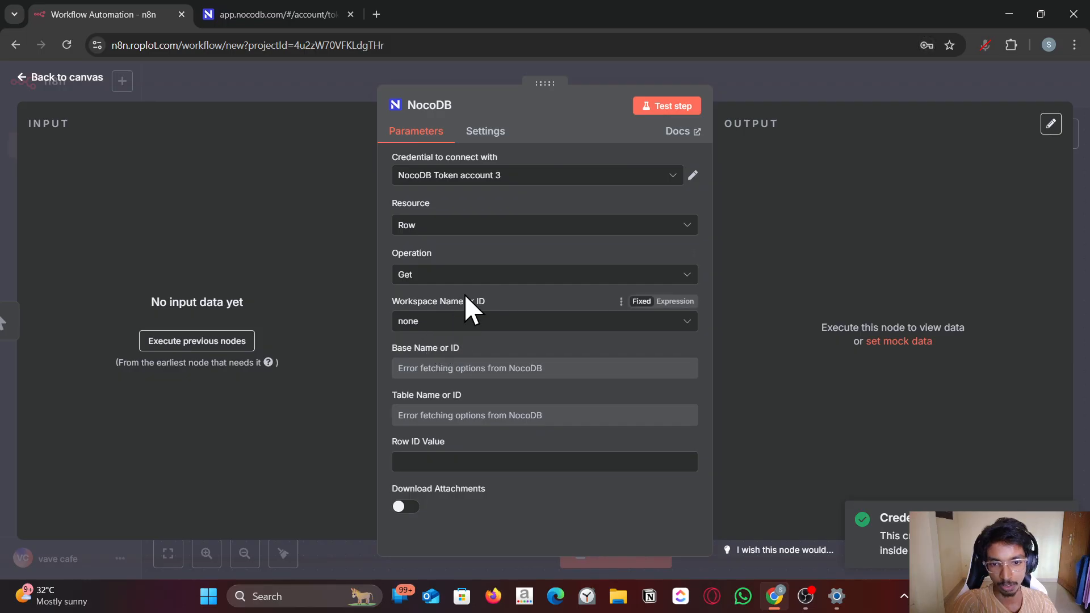
click(543, 320)
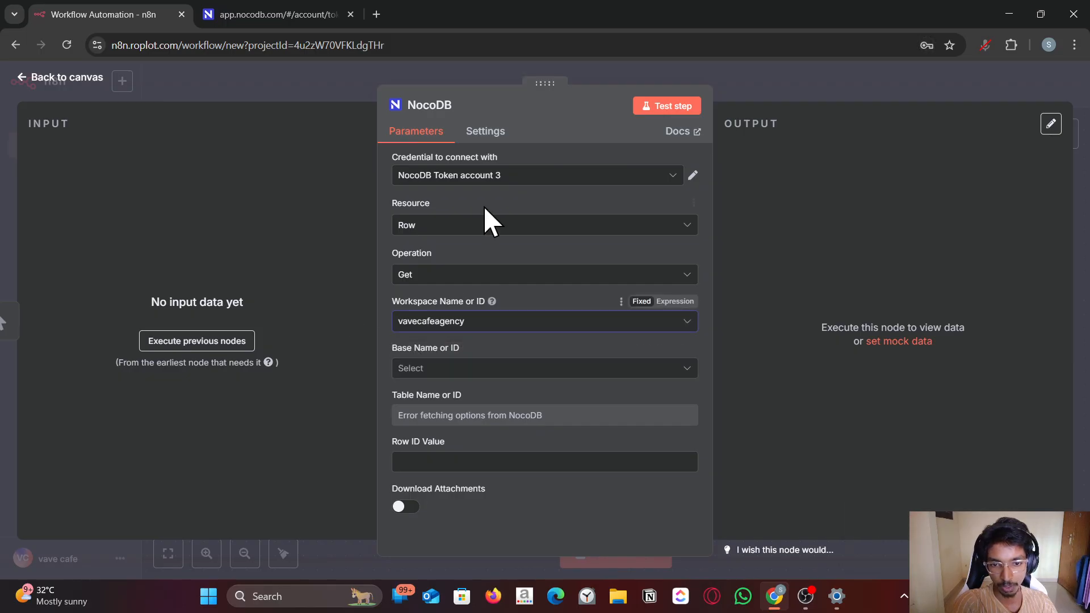
click(543, 368)
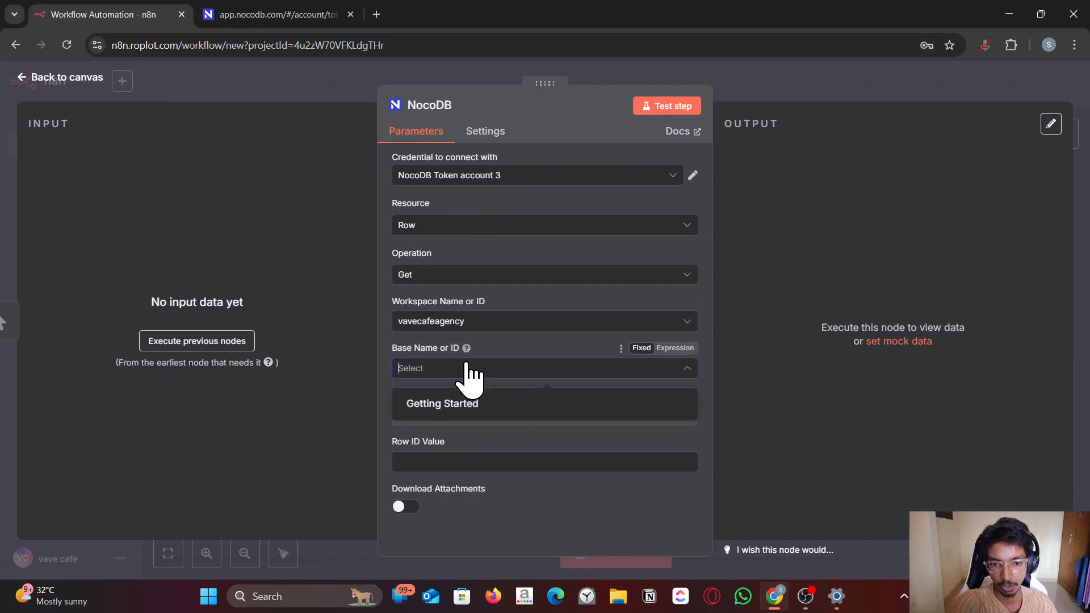
click(441, 403)
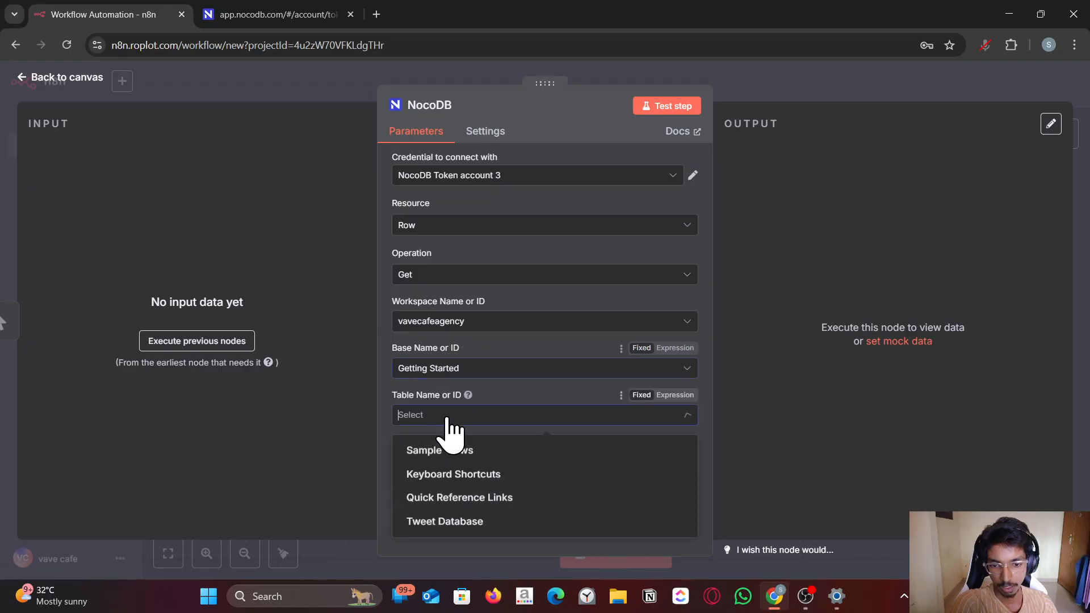
click(439, 449)
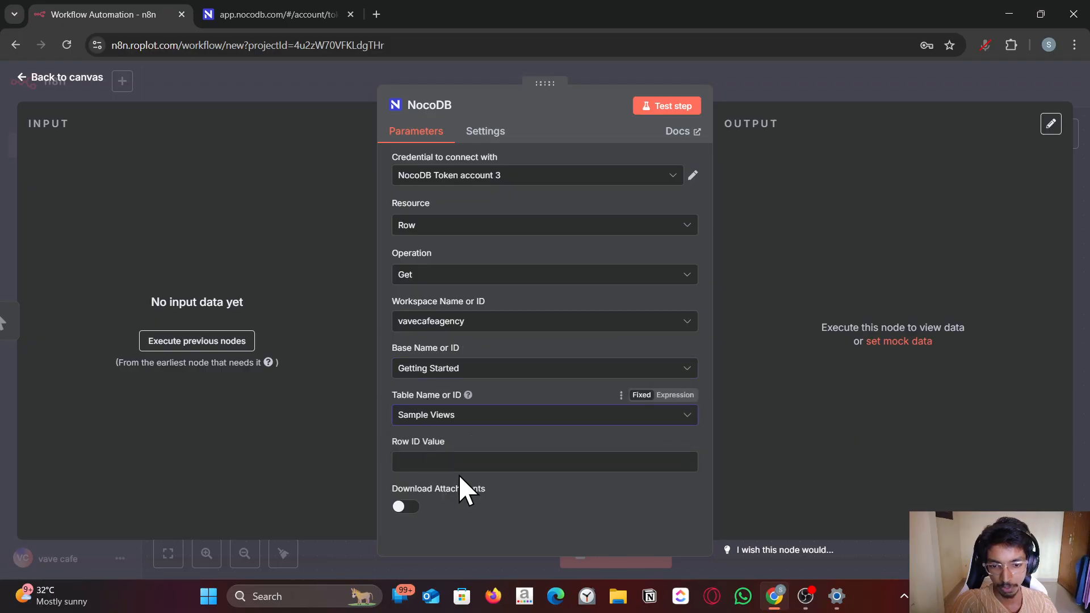
click(275, 13)
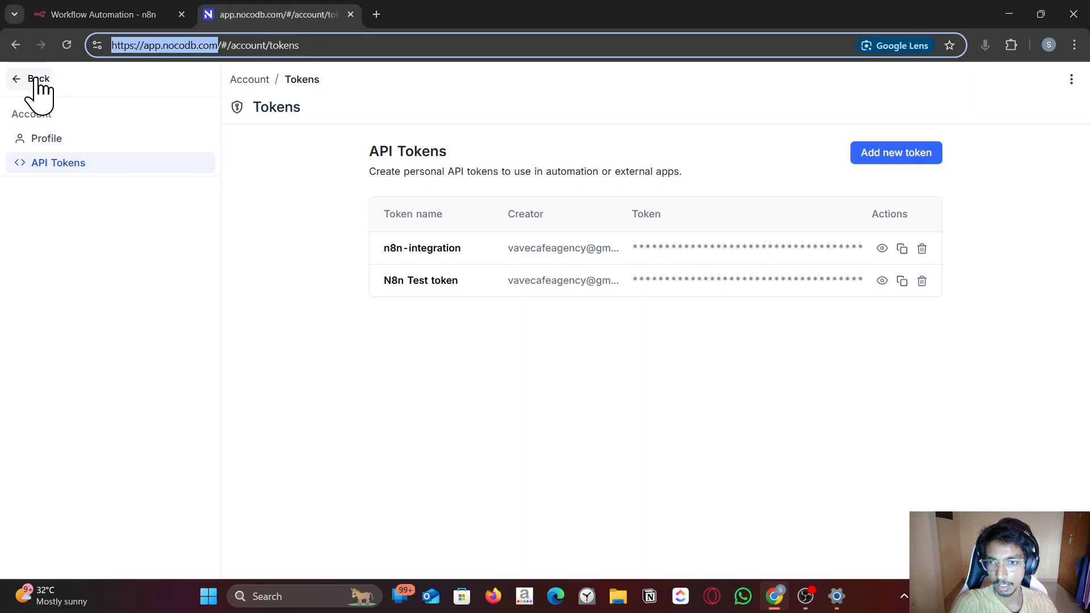
click(98, 14)
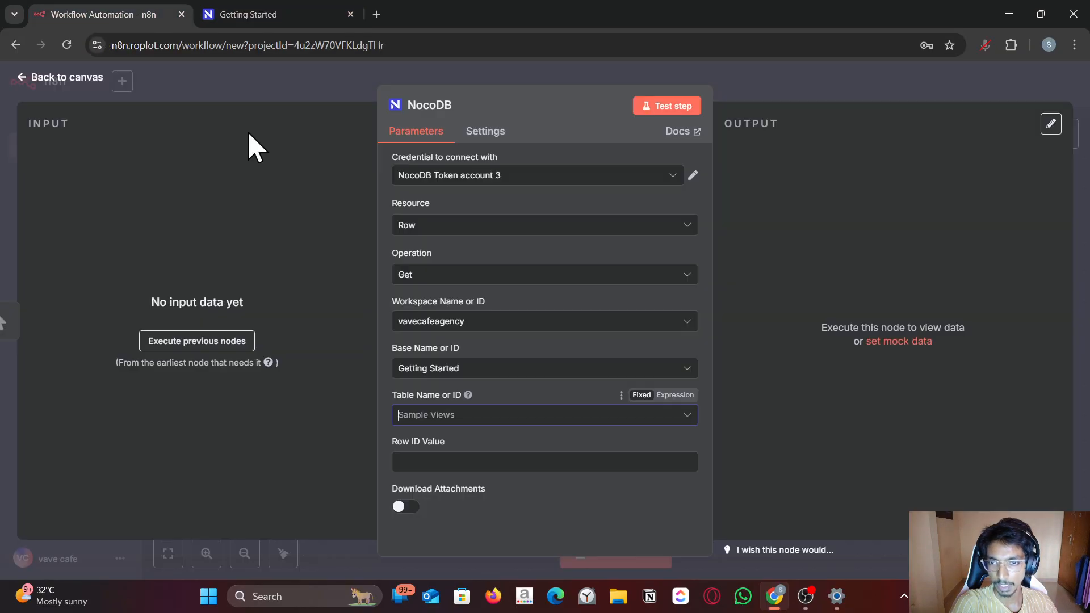
Set the operation to Get Many, test it to return 13 items and go back to the canvas
click(544, 273)
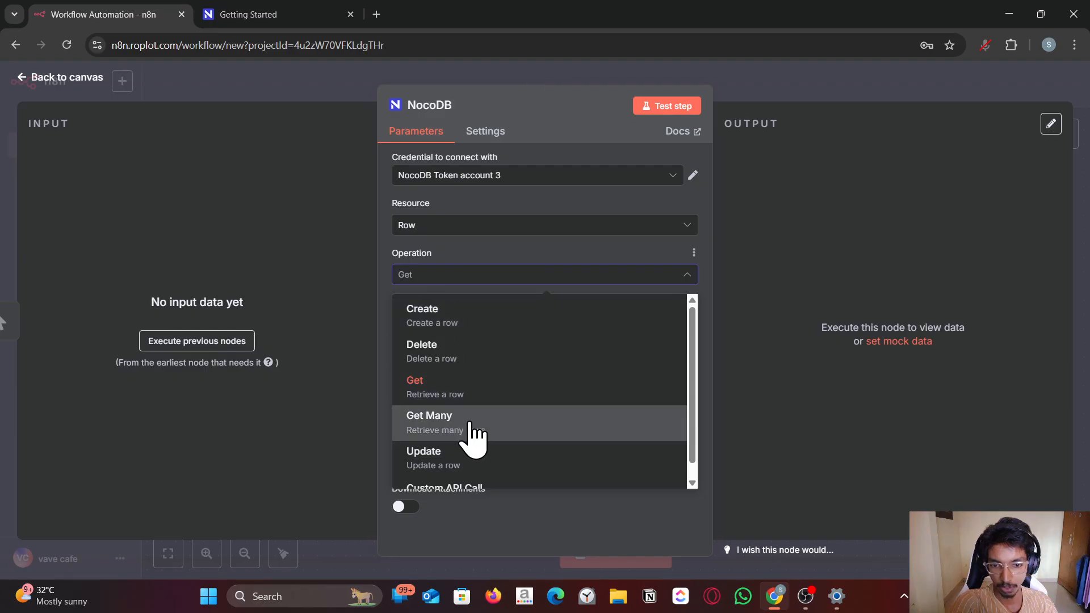
click(430, 420)
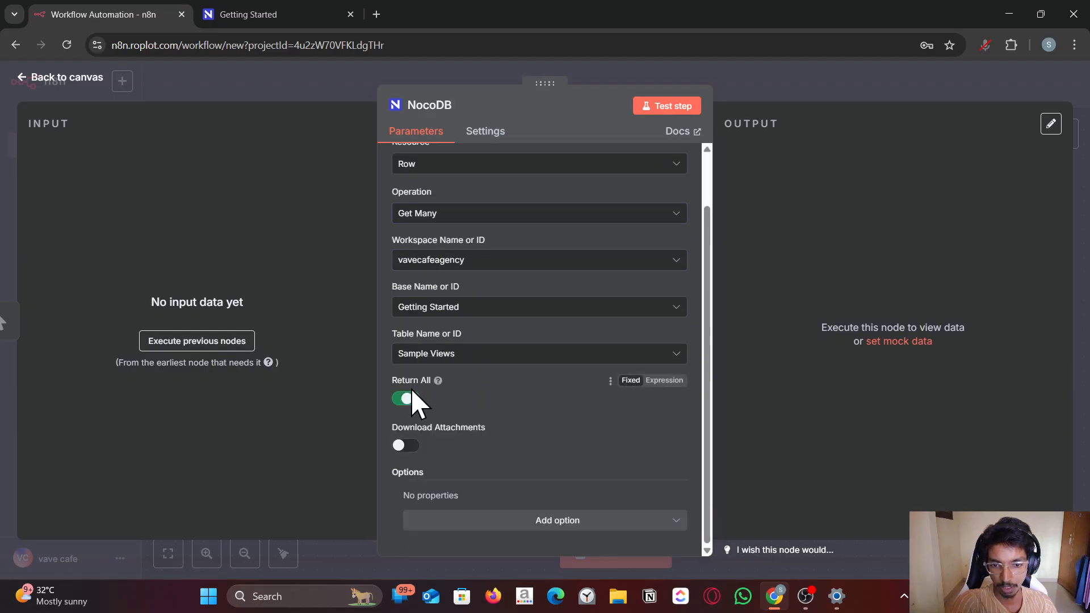
click(664, 106)
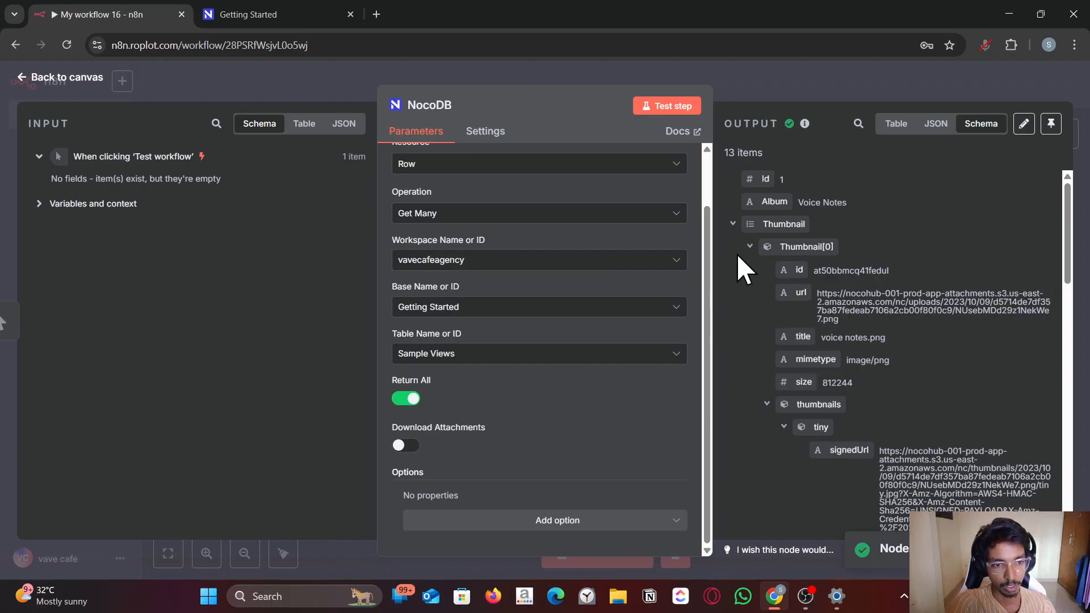
click(58, 78)
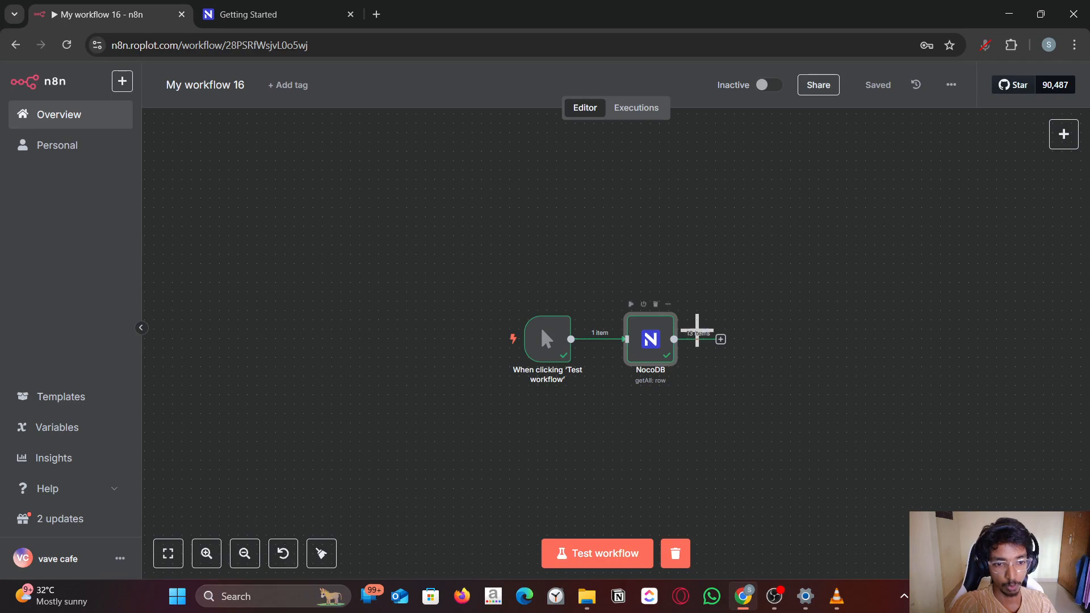
Reopen the NocoDB node and switch its operation to Create
double_click(649, 340)
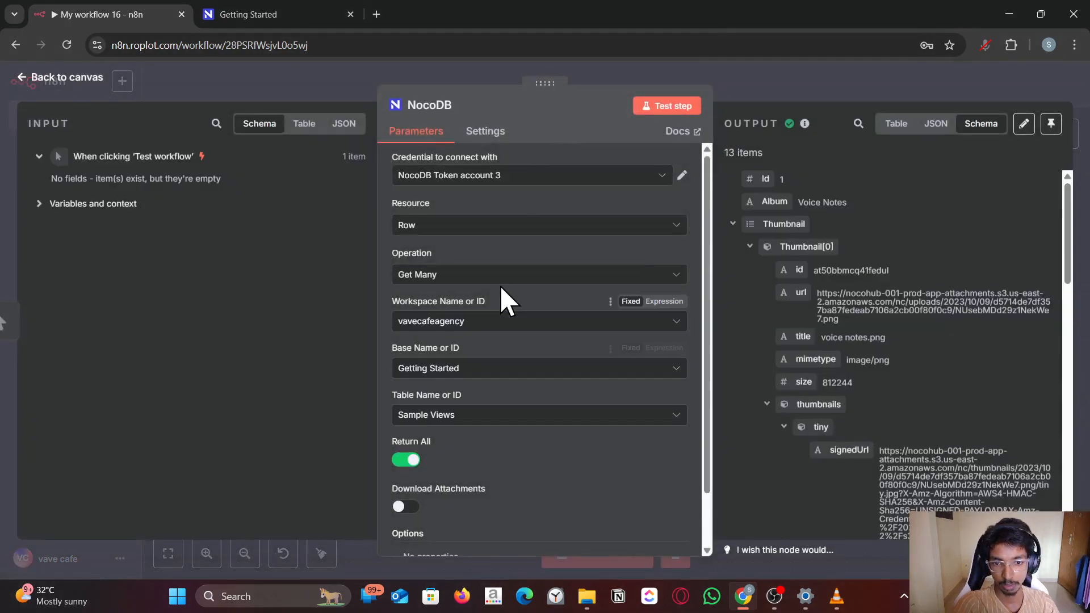
click(537, 274)
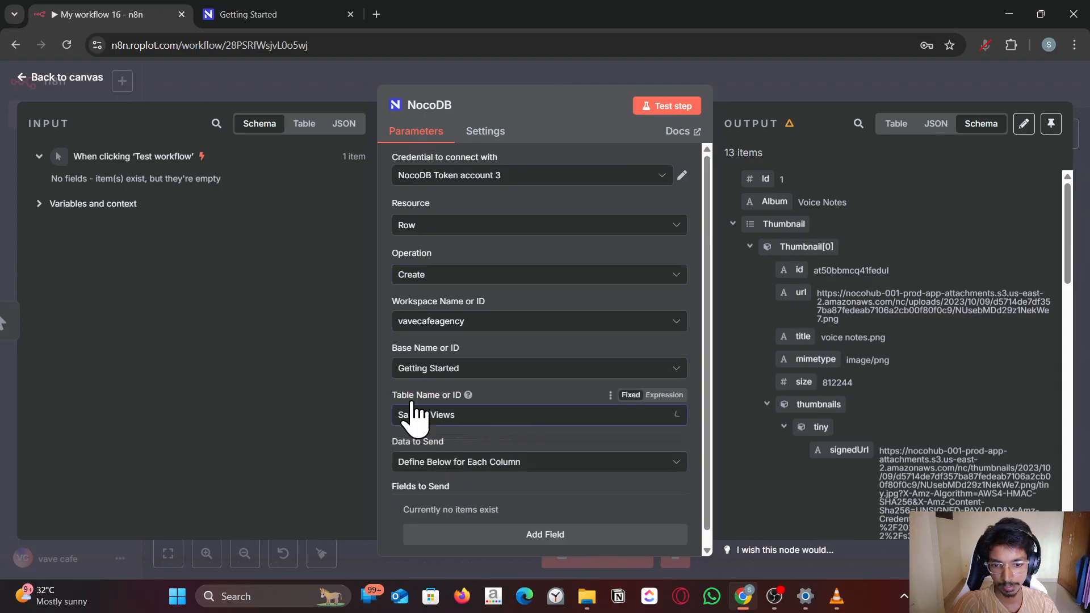
View the Sample Views grid in NocoDB to check its columns, then return to n8n
click(270, 13)
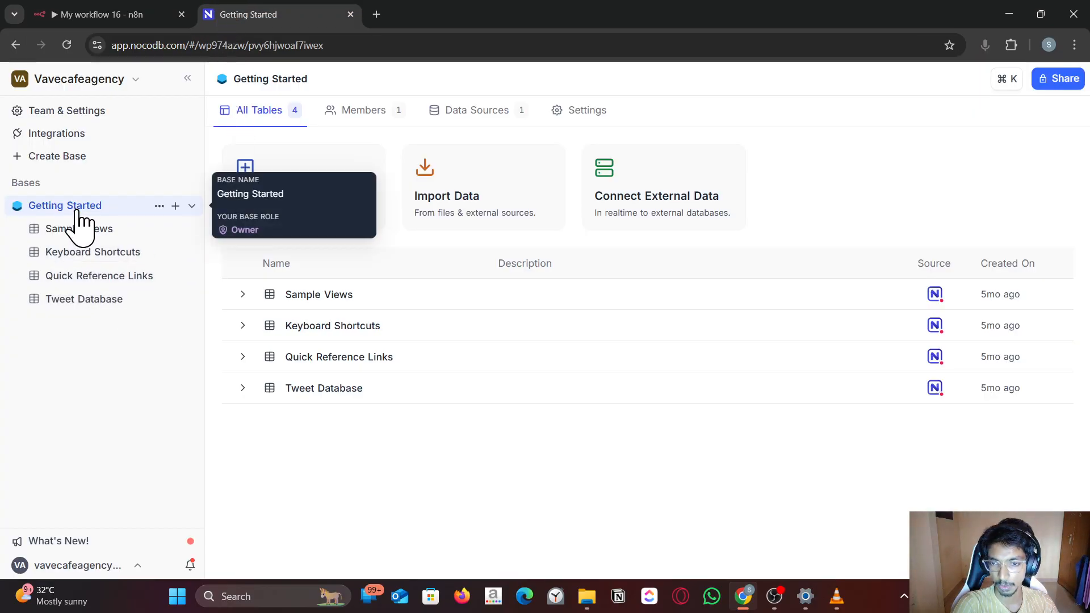
click(79, 228)
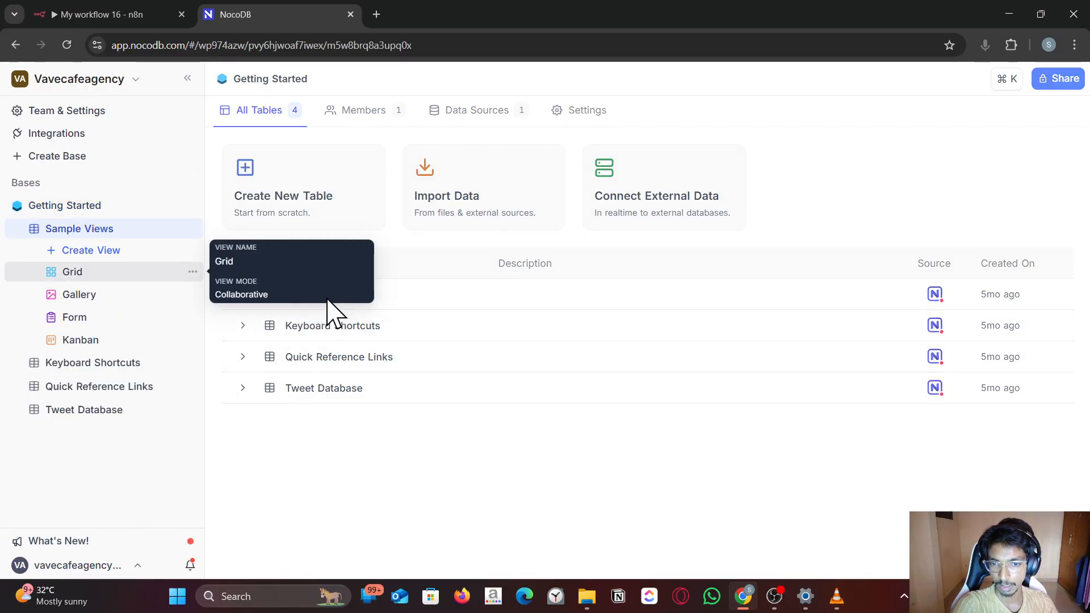
click(73, 271)
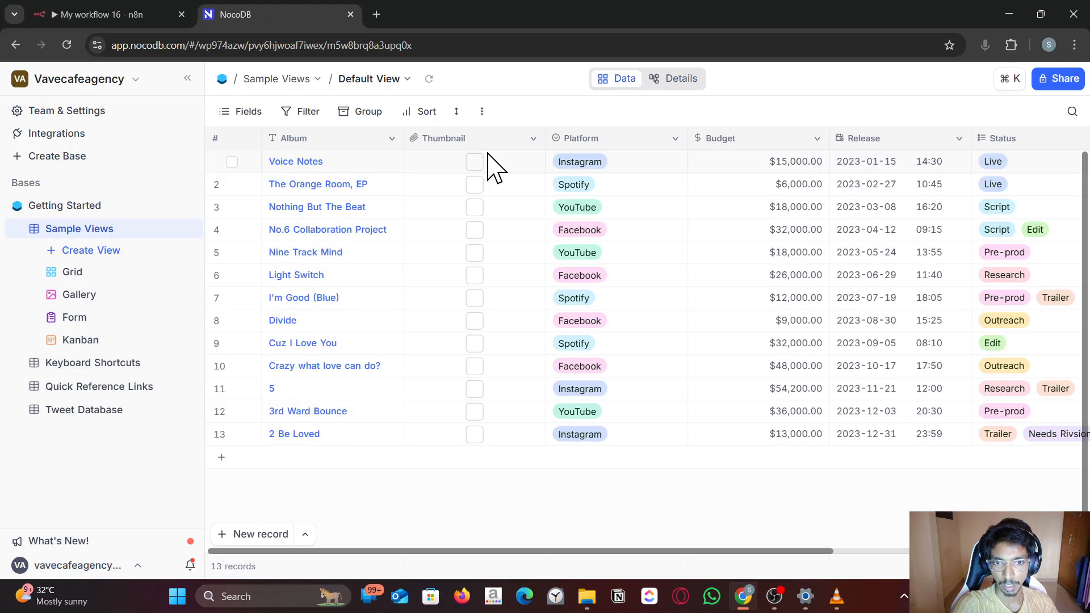
click(104, 13)
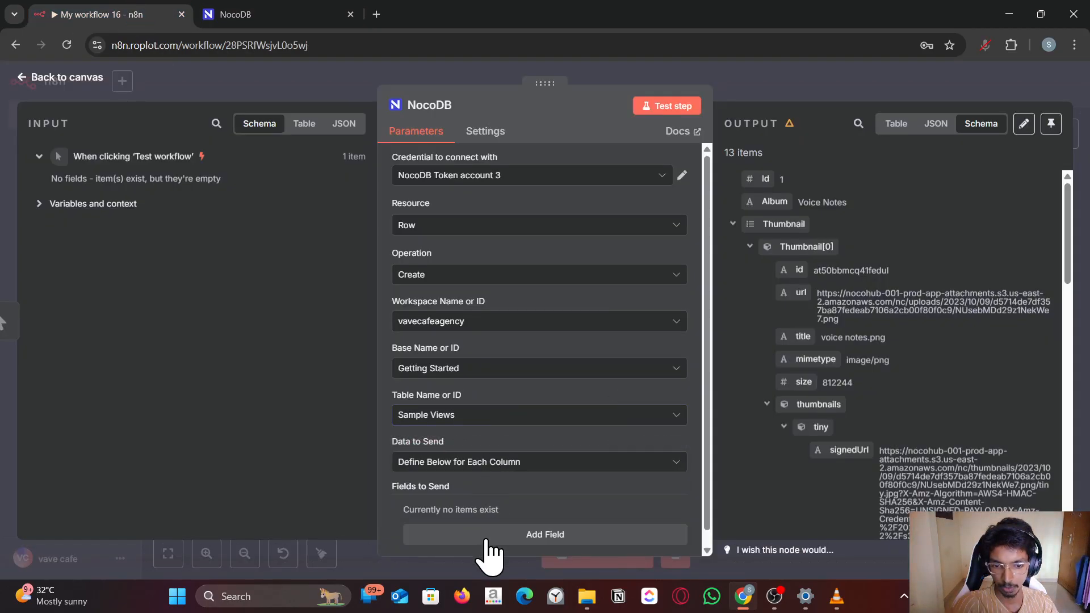
Add two fields to send, checking the Sample Views column names in NocoDB
click(543, 533)
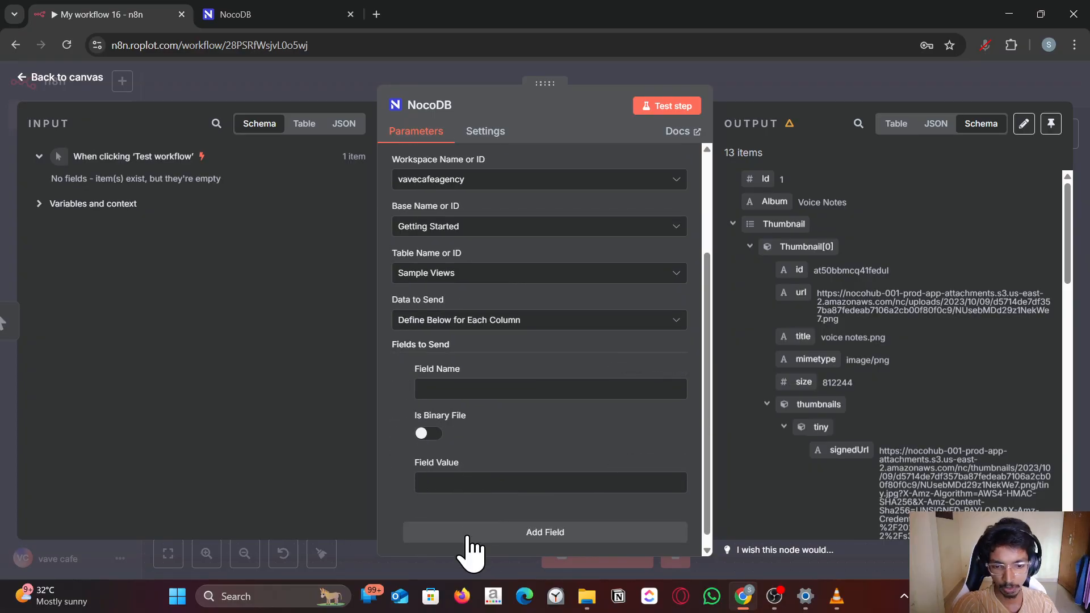
click(543, 531)
text(Al)
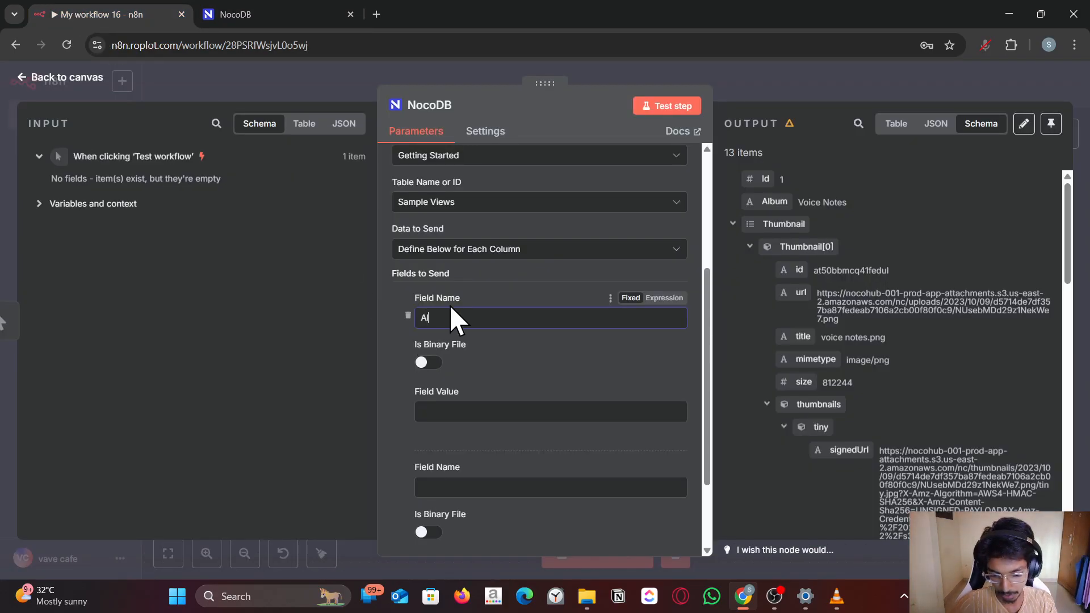
click(271, 13)
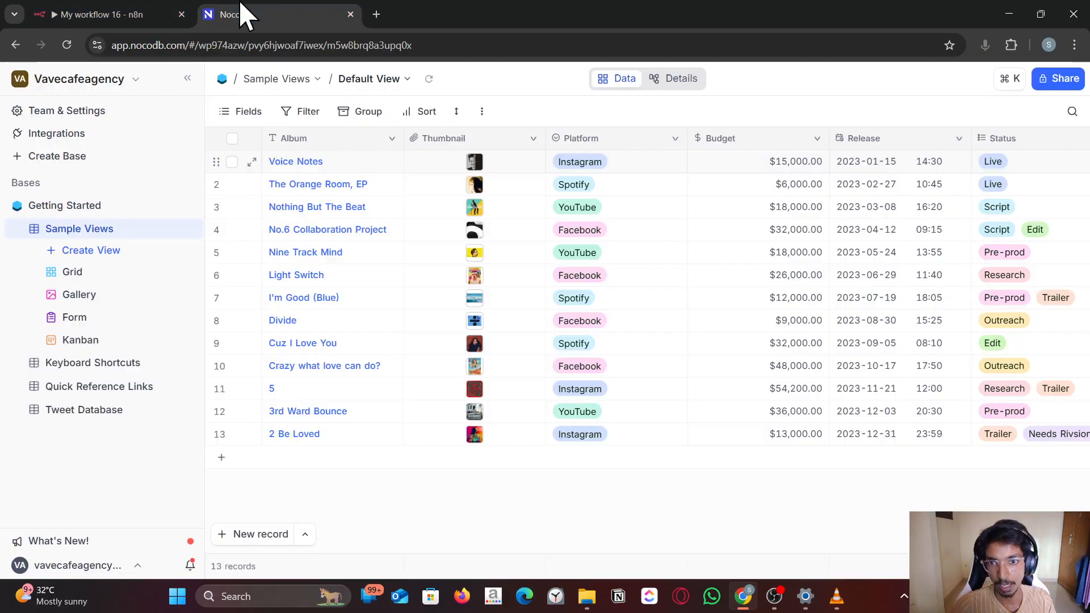
click(97, 13)
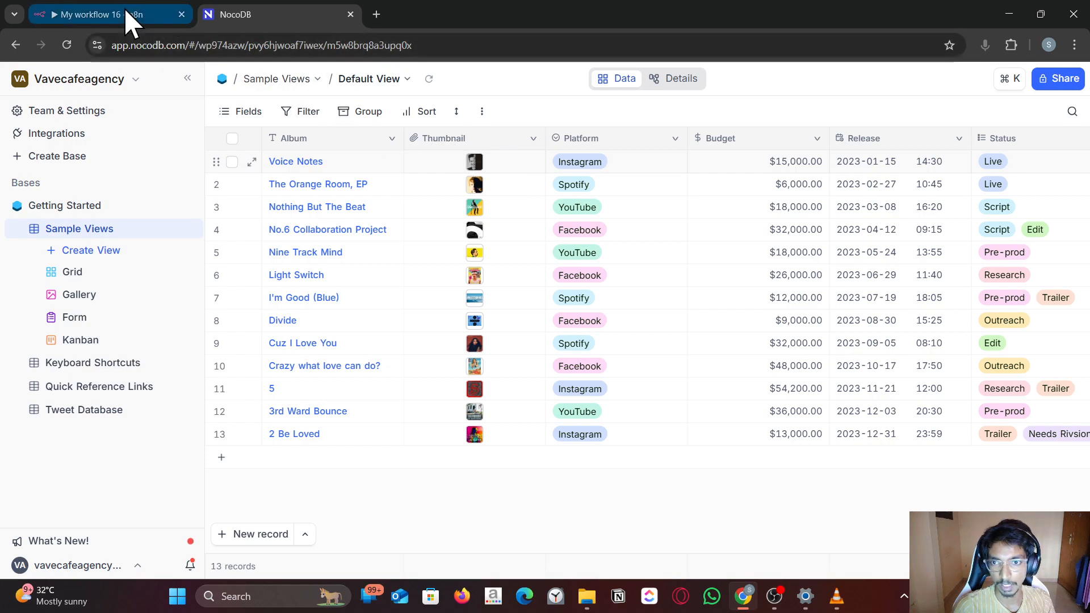
click(105, 13)
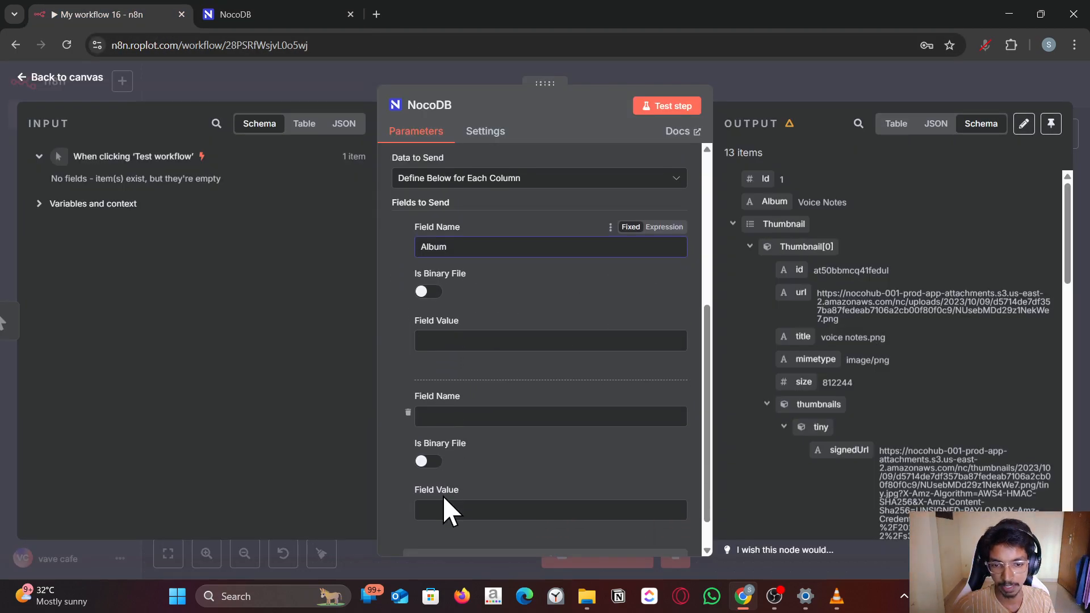
click(428, 291)
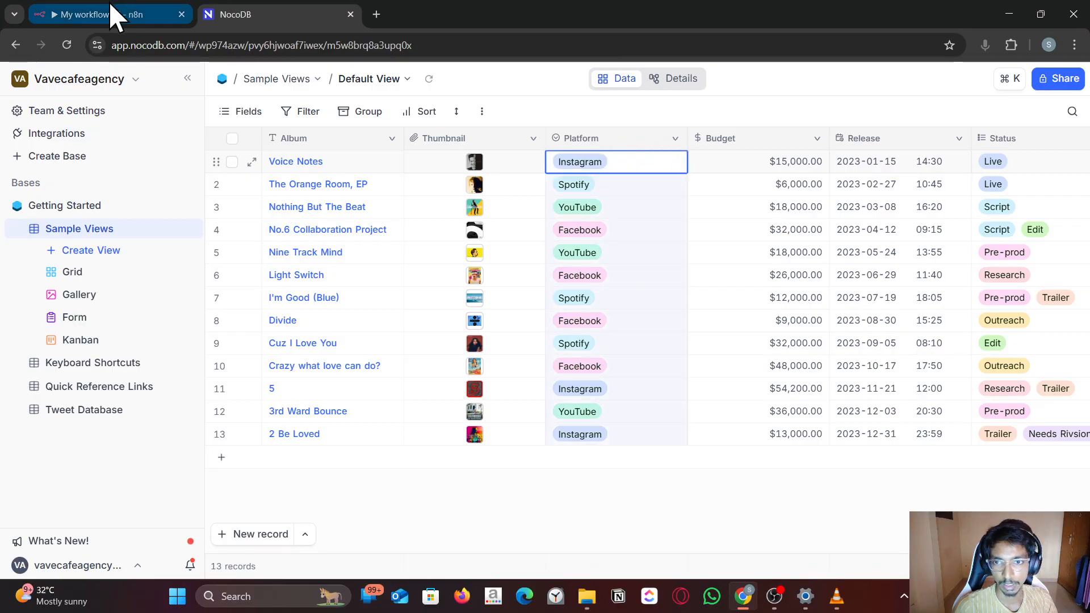
click(83, 13)
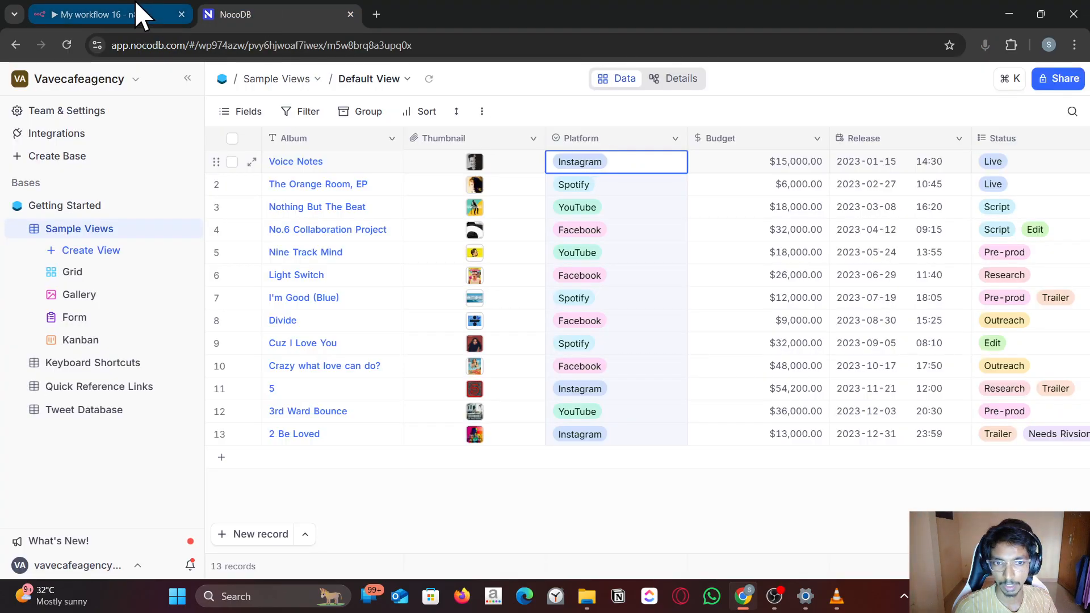
click(97, 13)
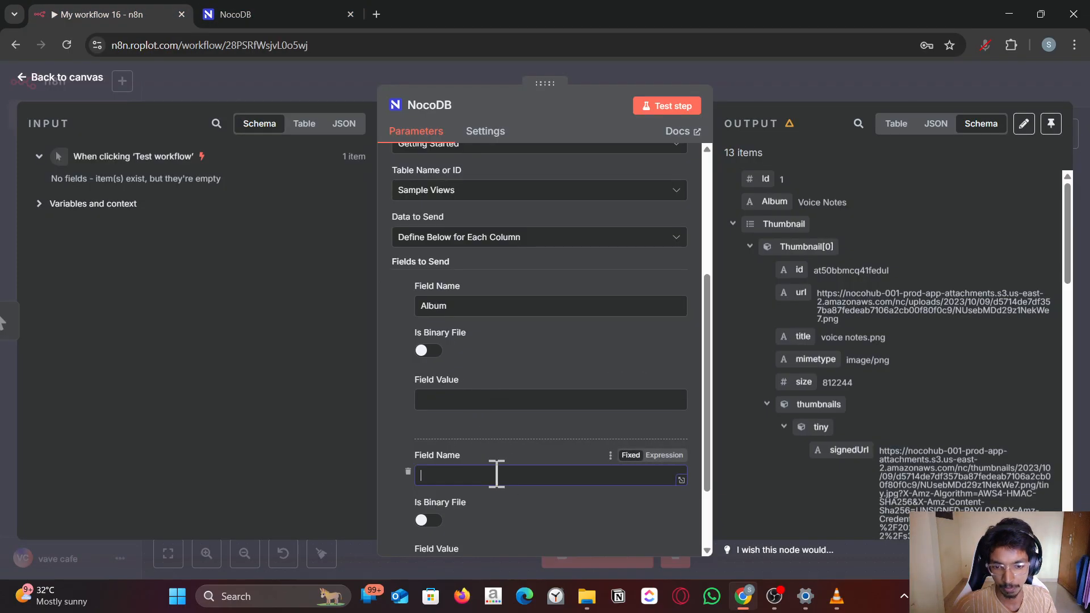
Set Album to One Direction and a Platform field to Instagram
text(Platform)
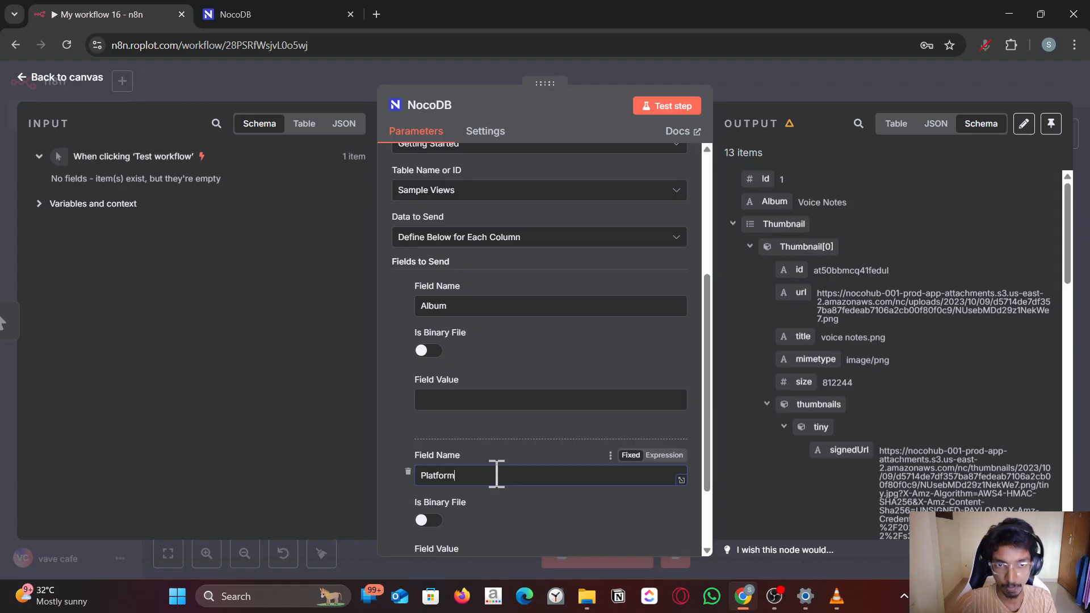
click(270, 14)
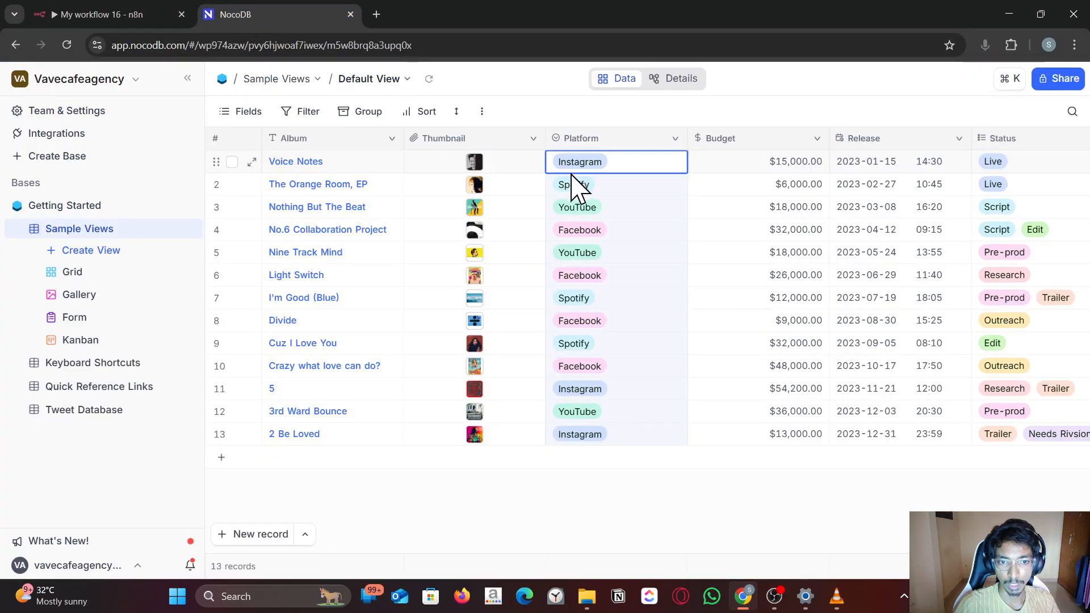
click(101, 14)
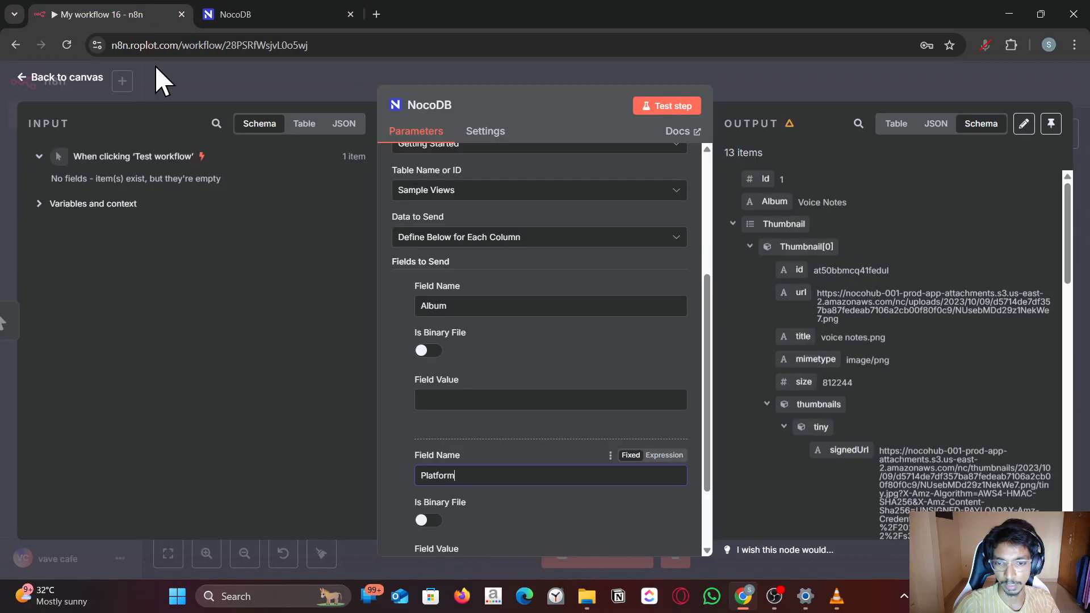
click(236, 13)
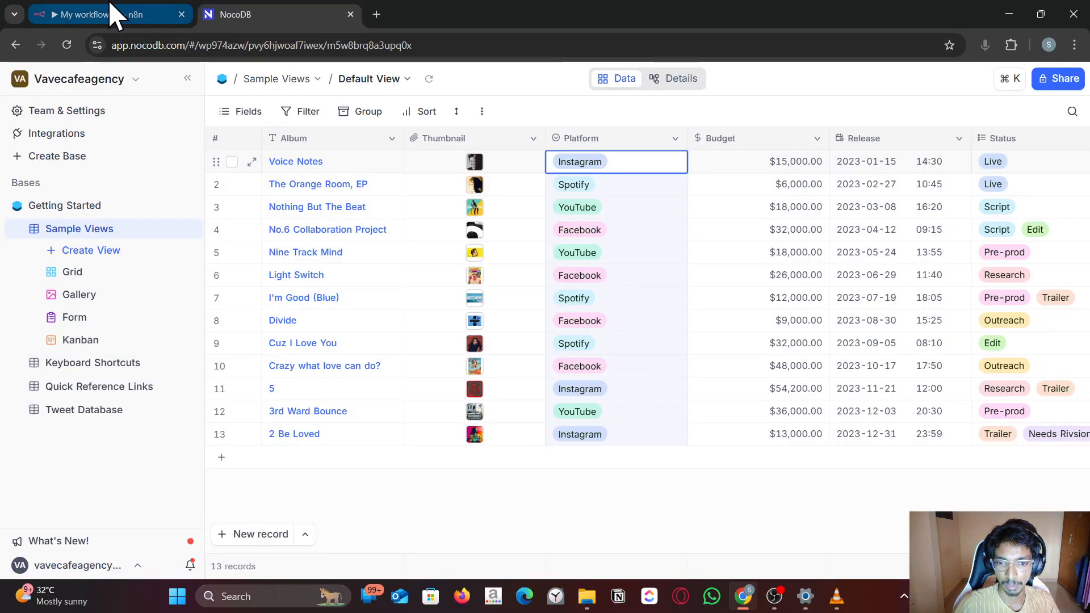
click(83, 13)
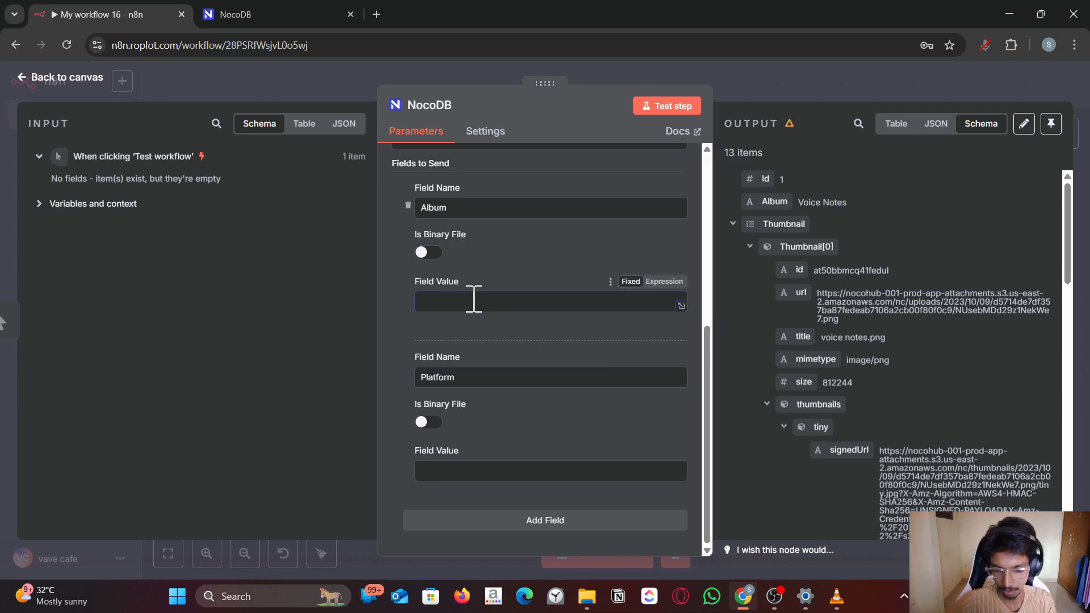
text(One Direct)
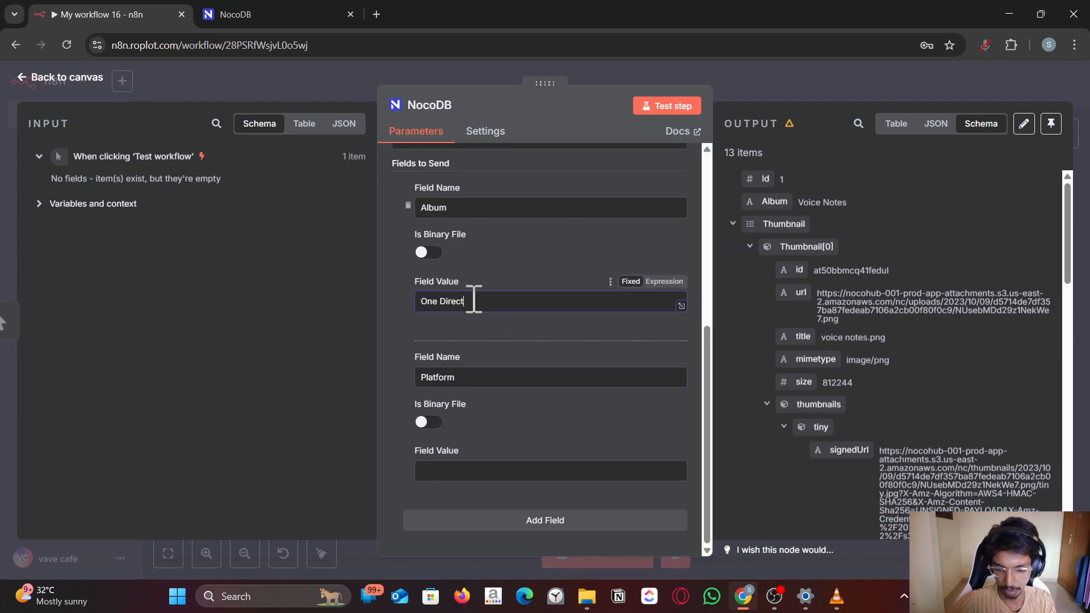
text(ion)
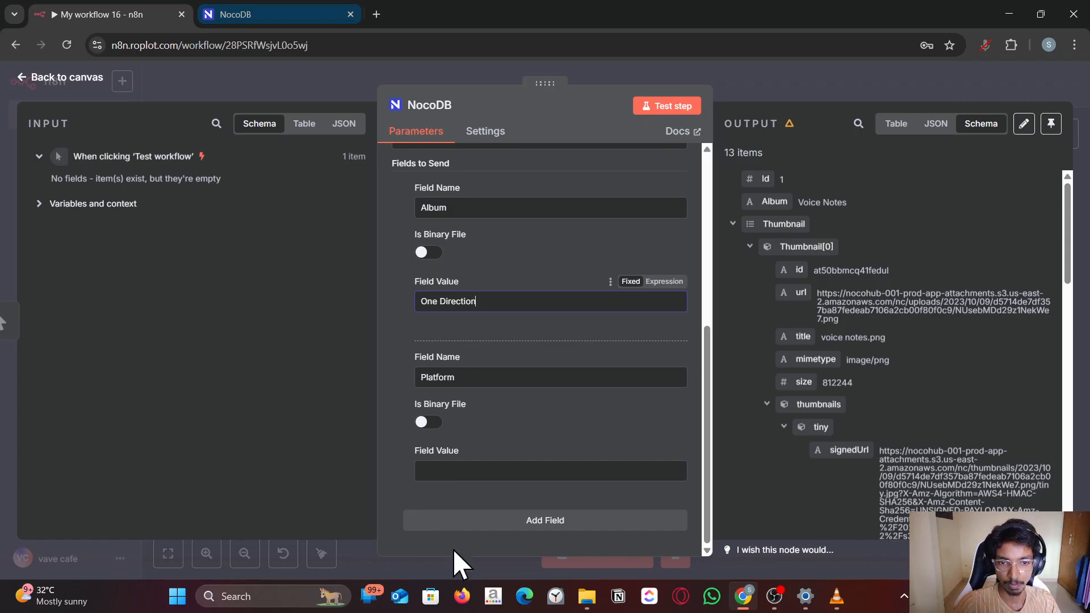
click(549, 470)
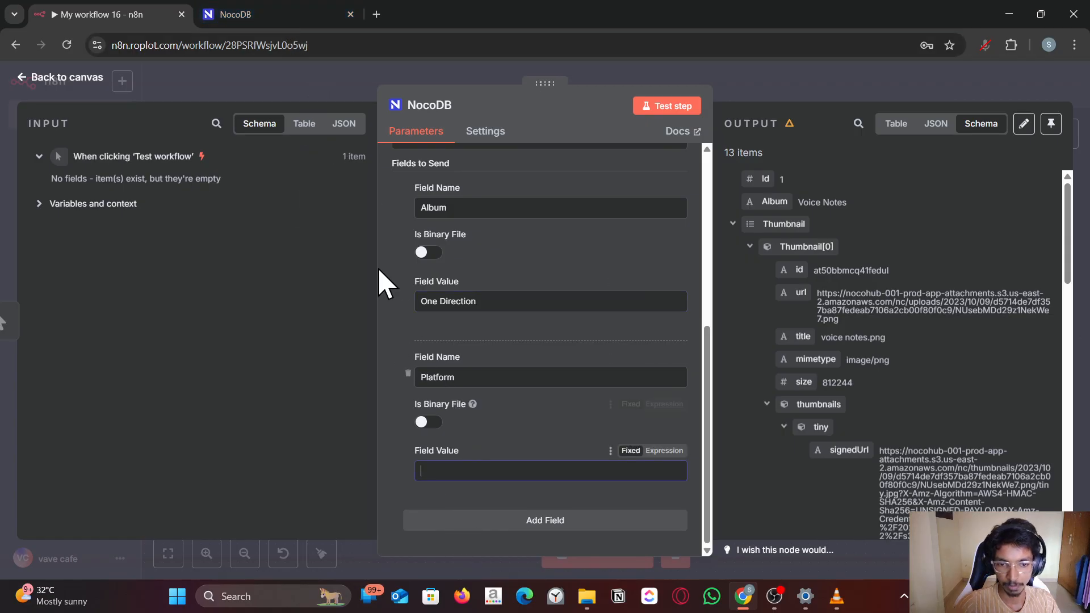
text(Instagram)
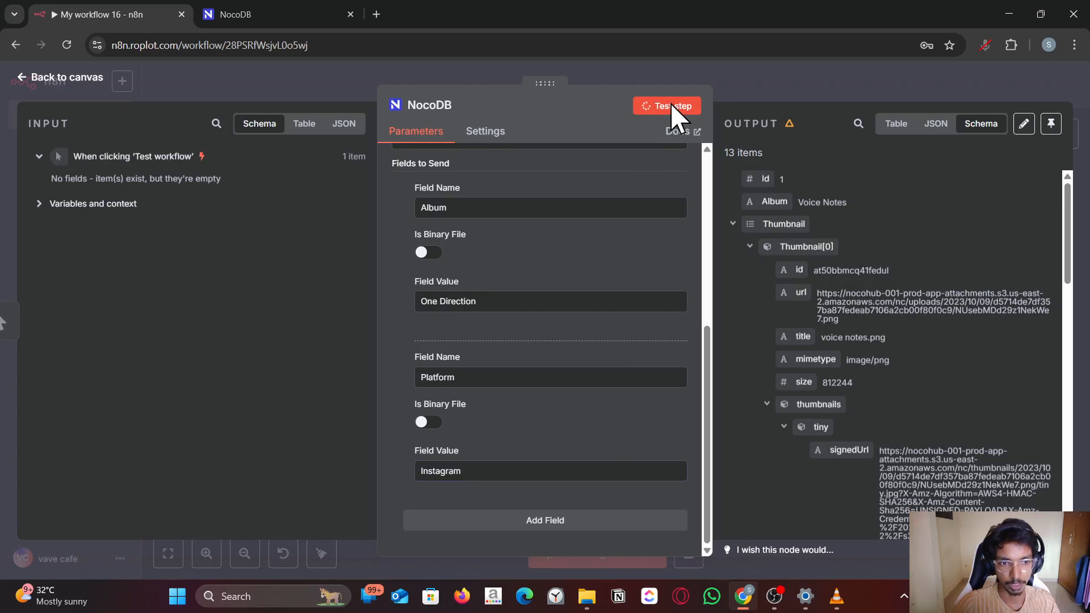
Test the Create node and reload the NocoDB table to confirm row 14, One Direction on Instagram
click(666, 106)
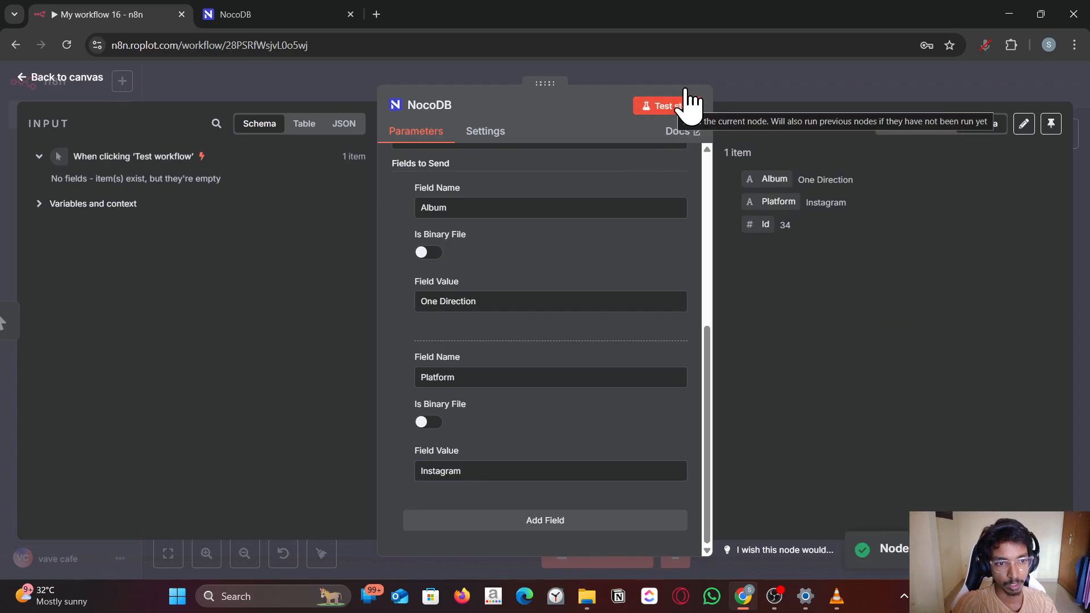
click(271, 14)
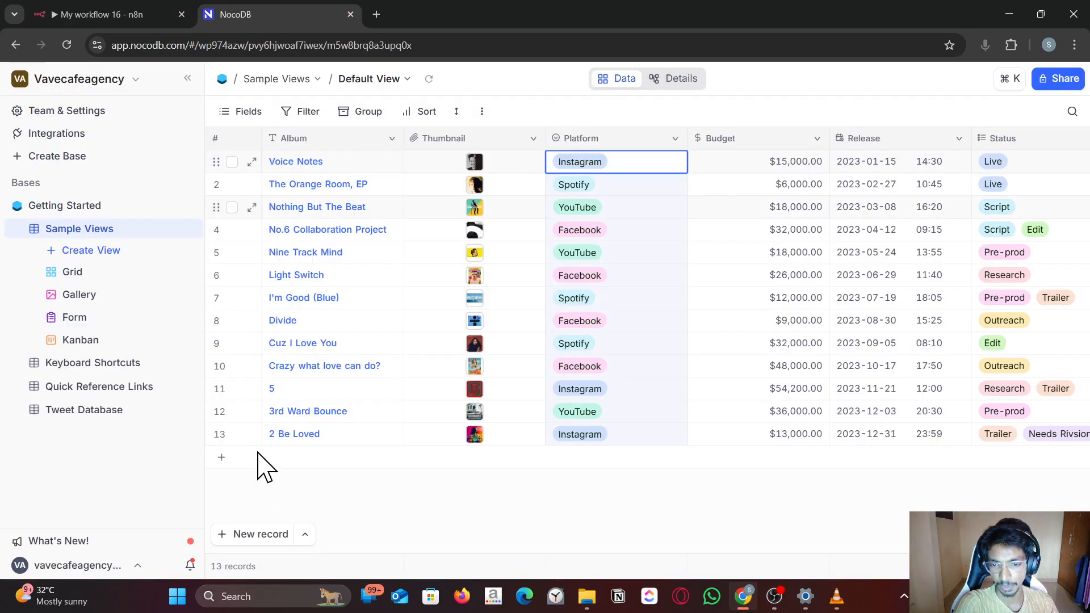
click(67, 45)
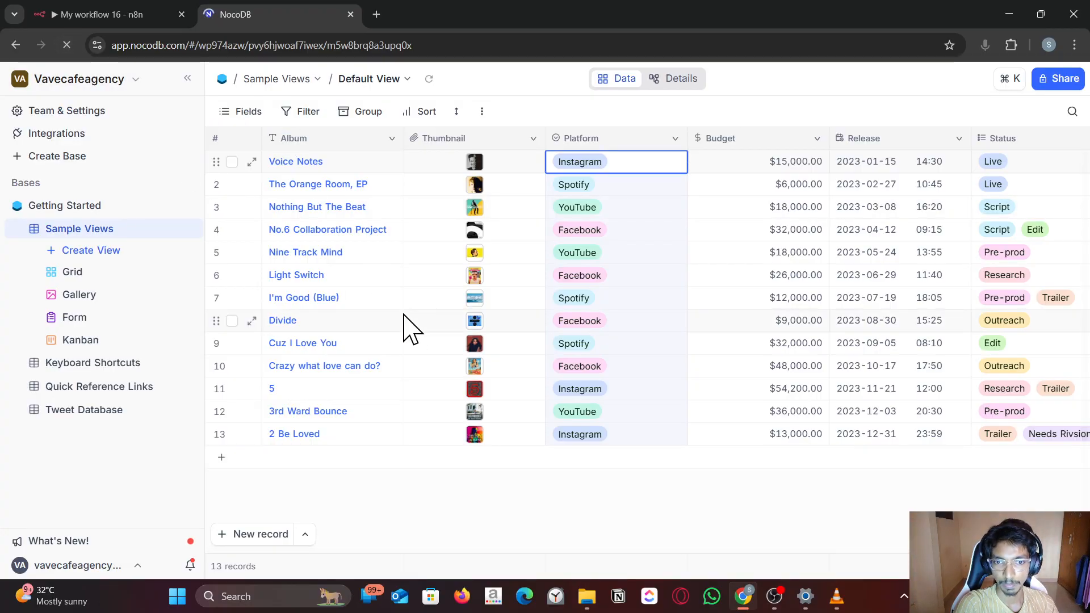
click(66, 45)
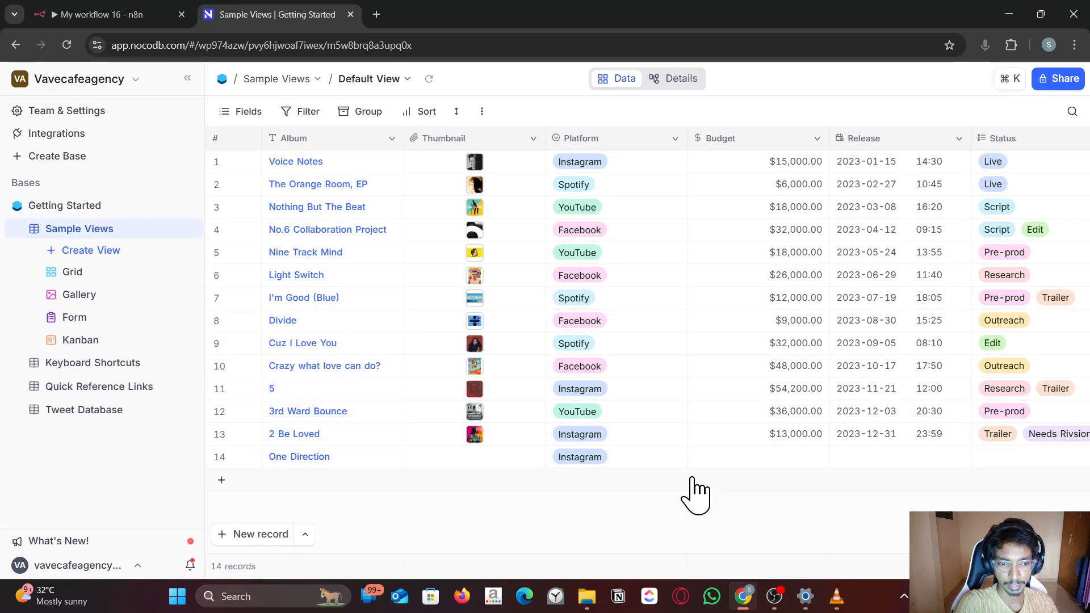
mouse_move(475, 150)
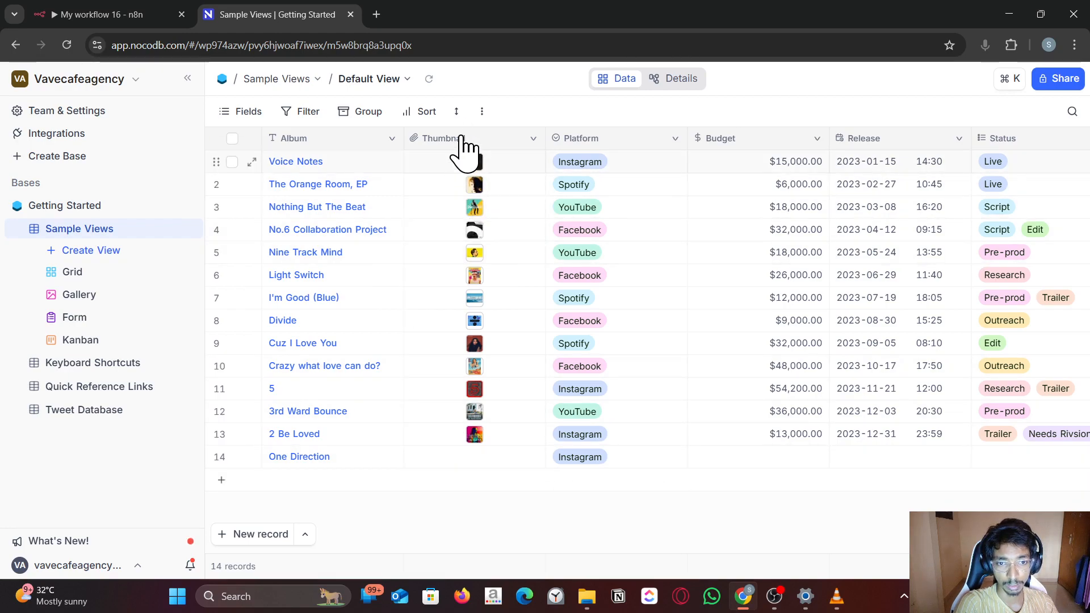
click(474, 161)
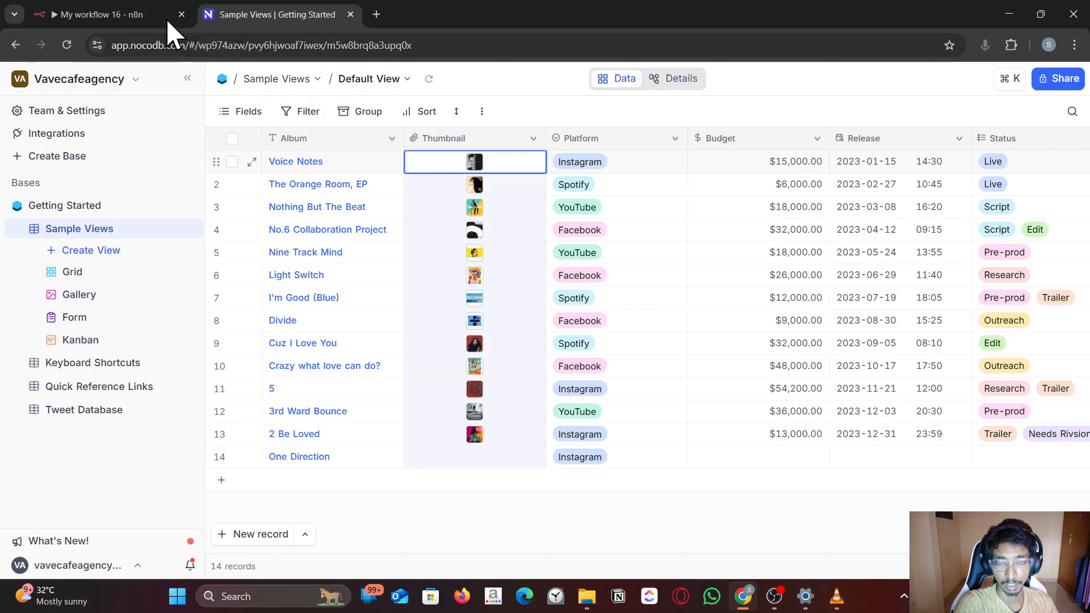
click(104, 14)
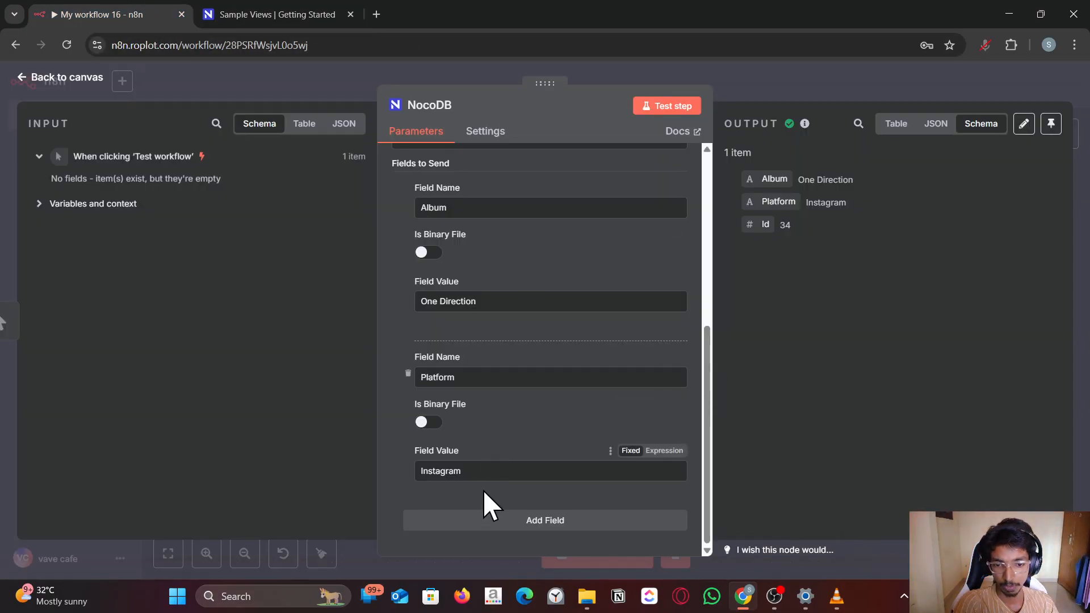
Add a Thumbnail field to send and move the NocoDB node aside on the canvas
click(543, 520)
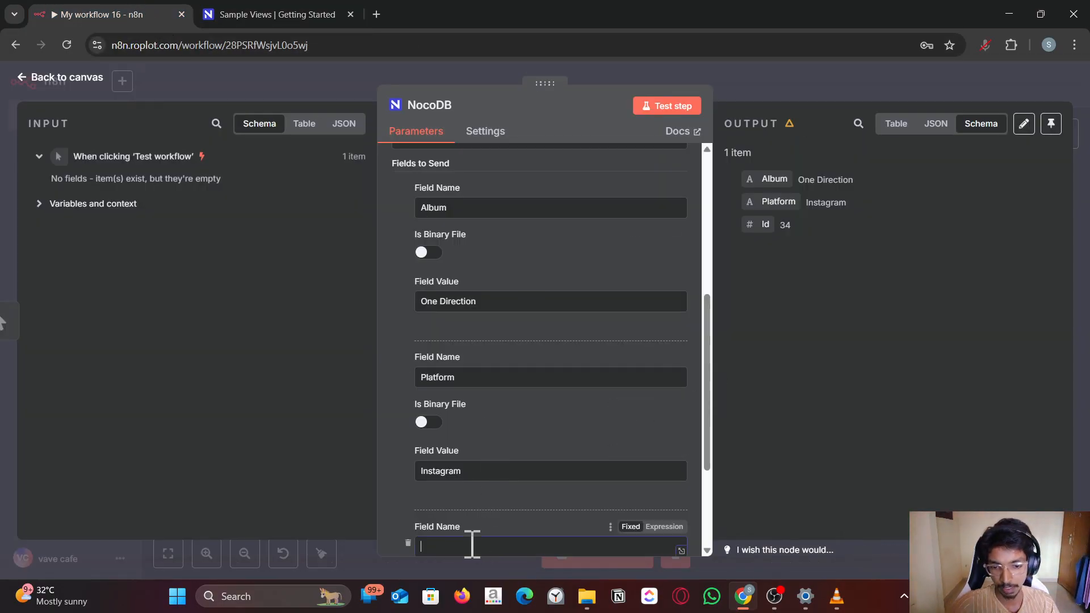
text(Thumba)
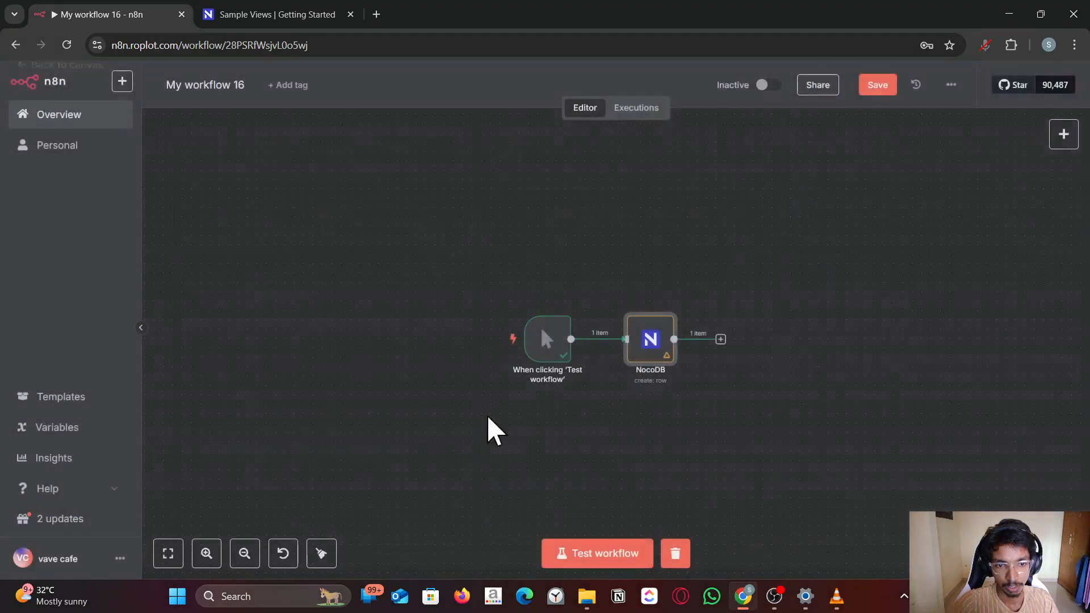
drag(547, 338, 490, 338)
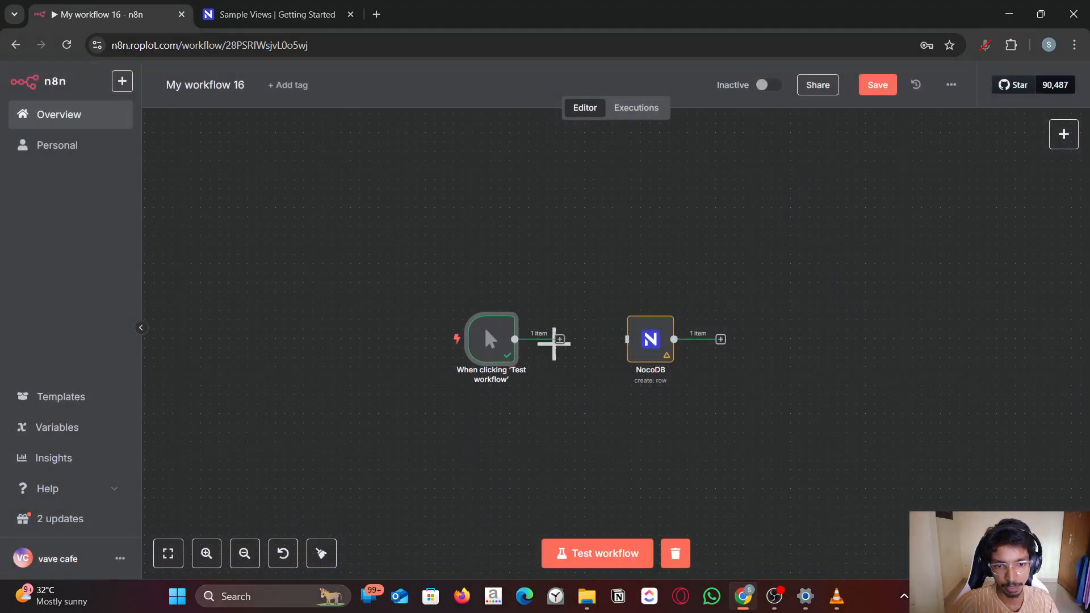
Insert a Google Drive Download file node for 3_Version_A_The_Nature_of_Light.png before NocoDB
text(dr)
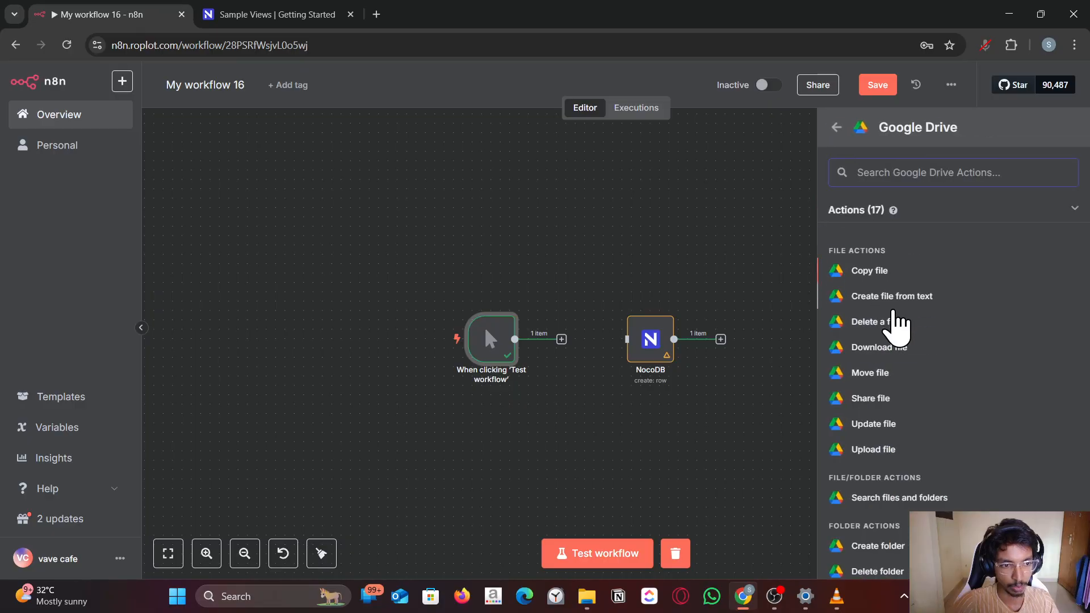
click(877, 347)
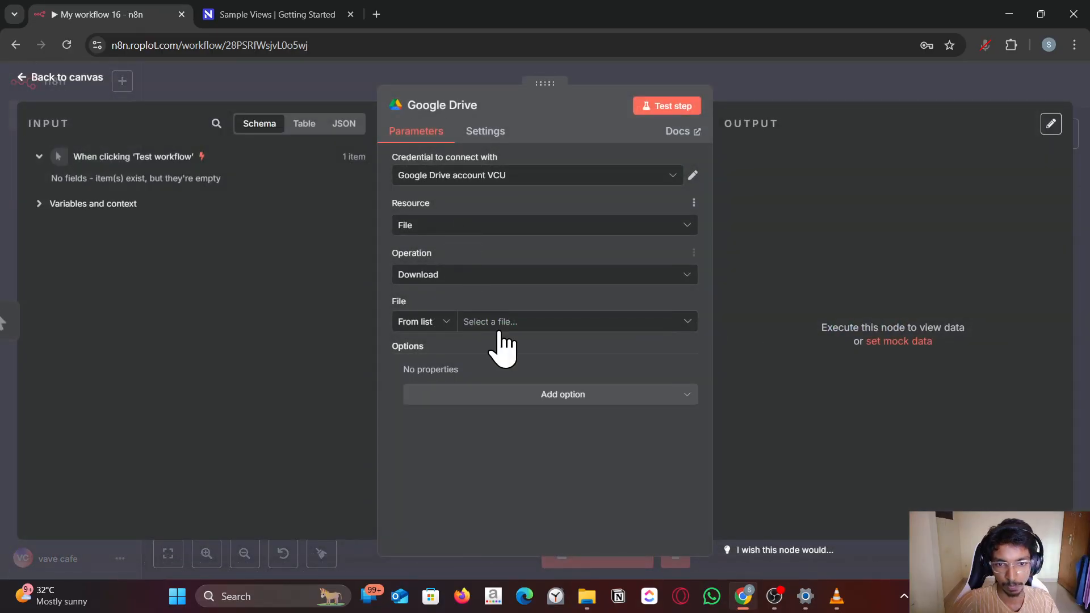
click(575, 321)
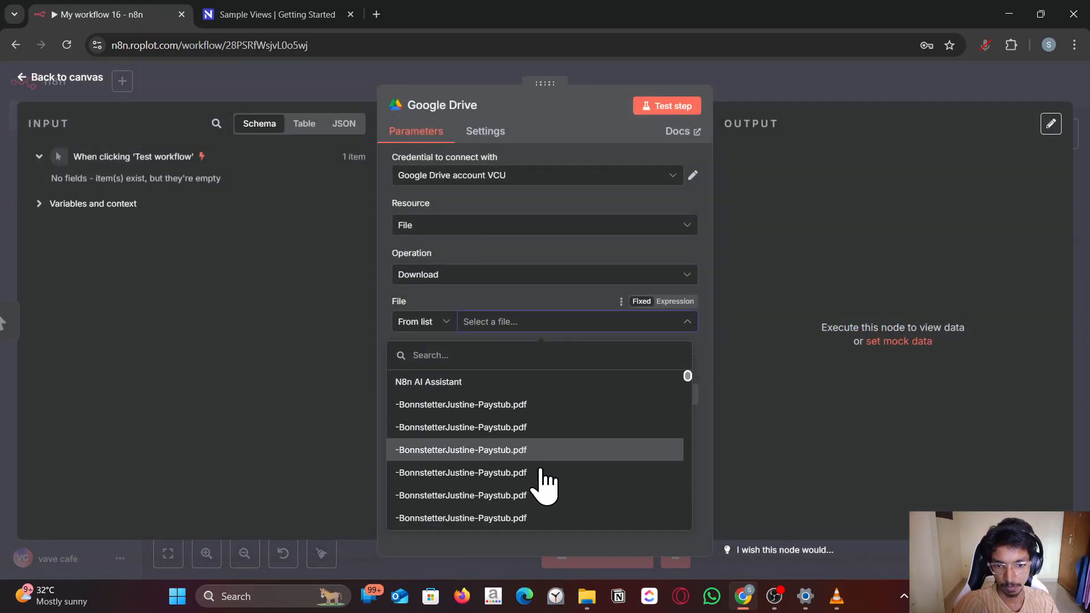
scroll(down, 3)
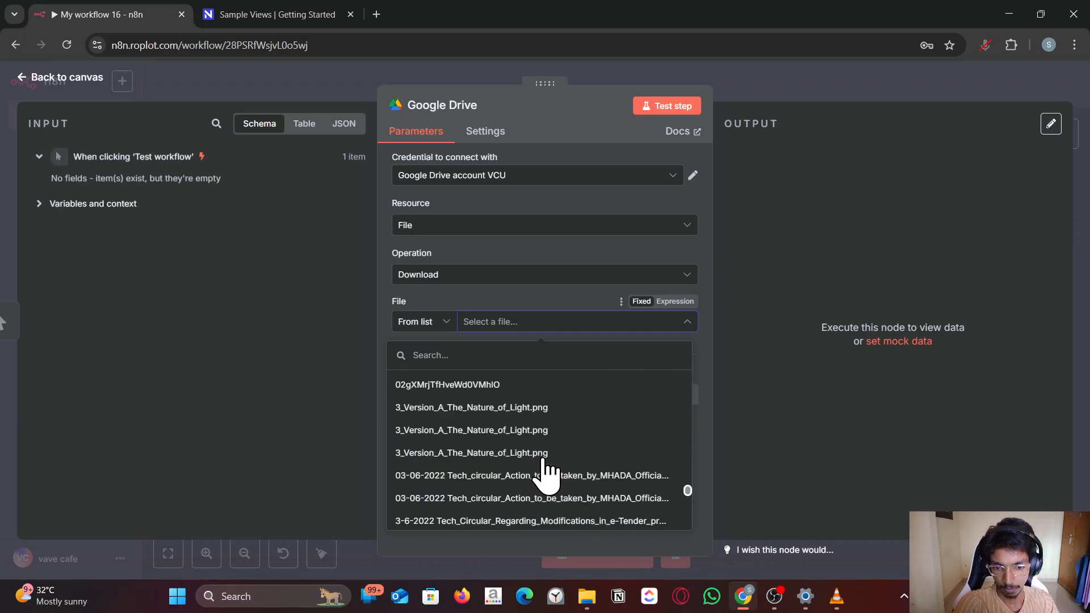
click(470, 406)
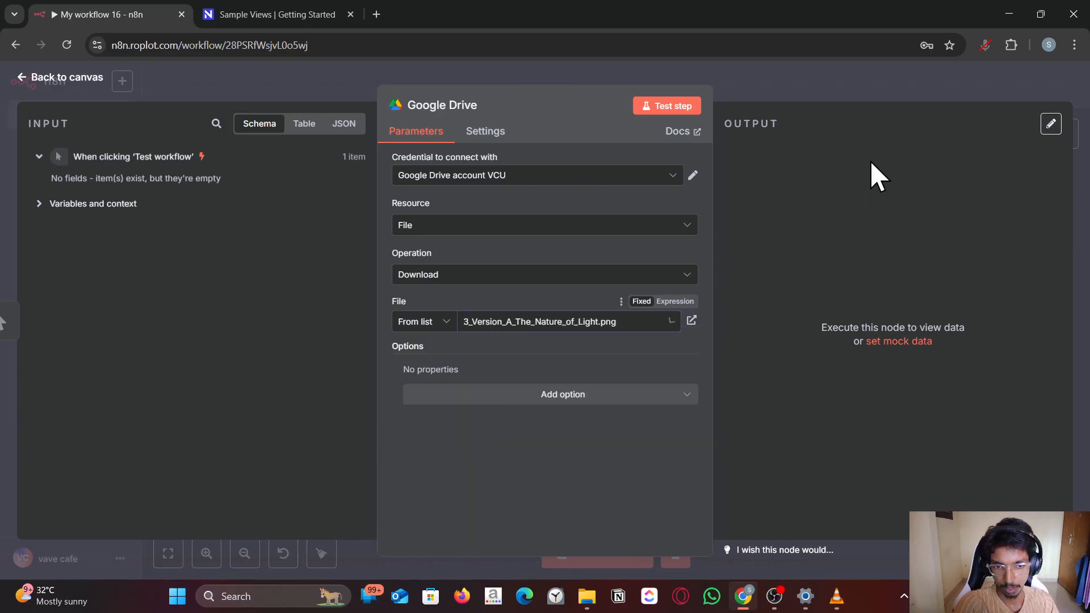
click(58, 76)
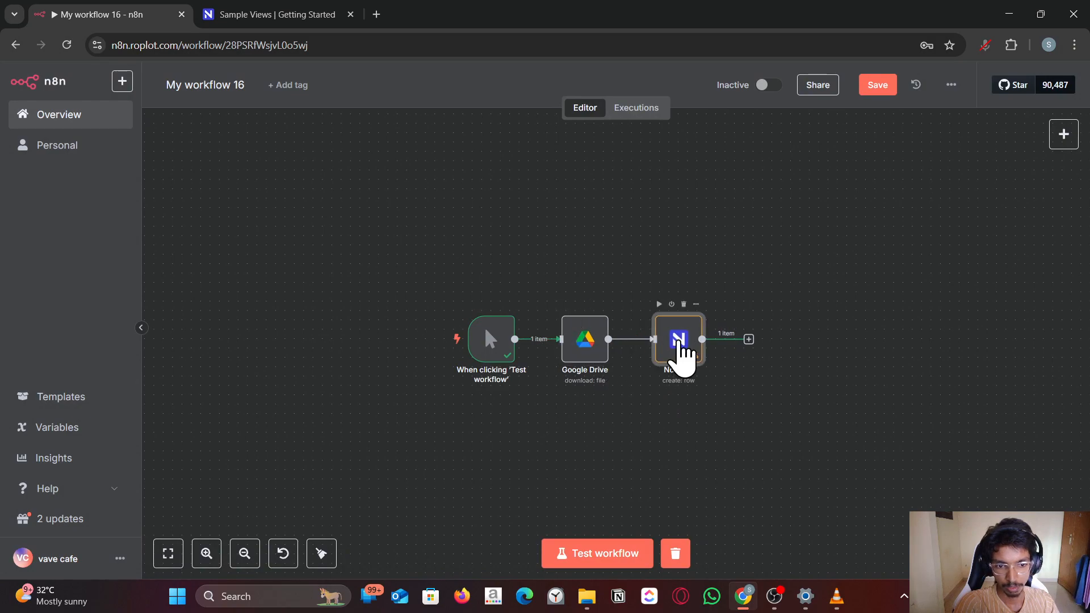
Set the NocoDB node's Album to Eminem, Platform to Facebook, and Thumbnail as binary field 'data'
double_click(676, 339)
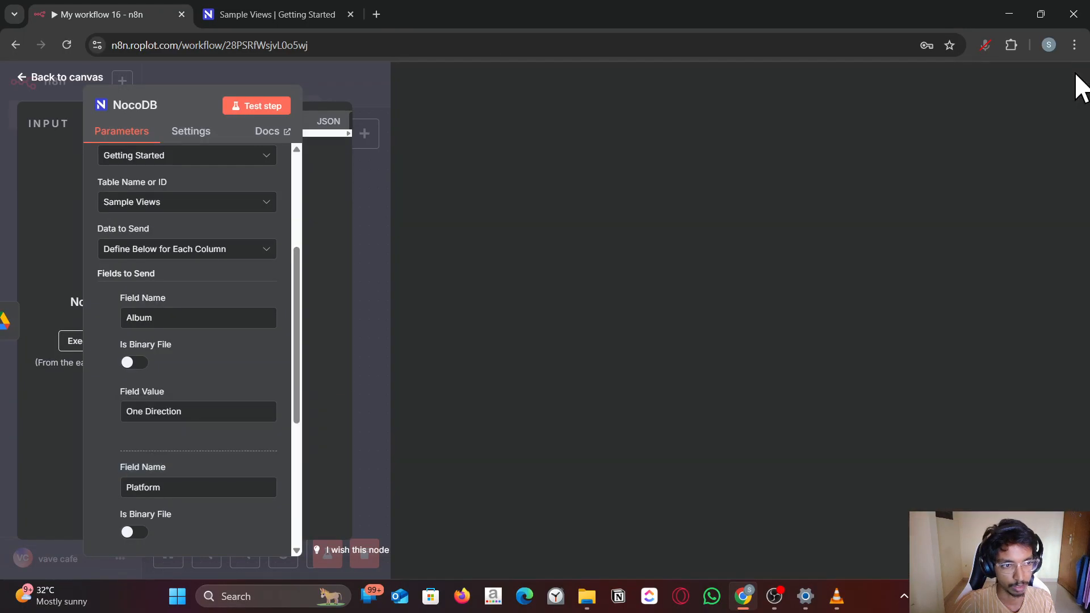
click(796, 106)
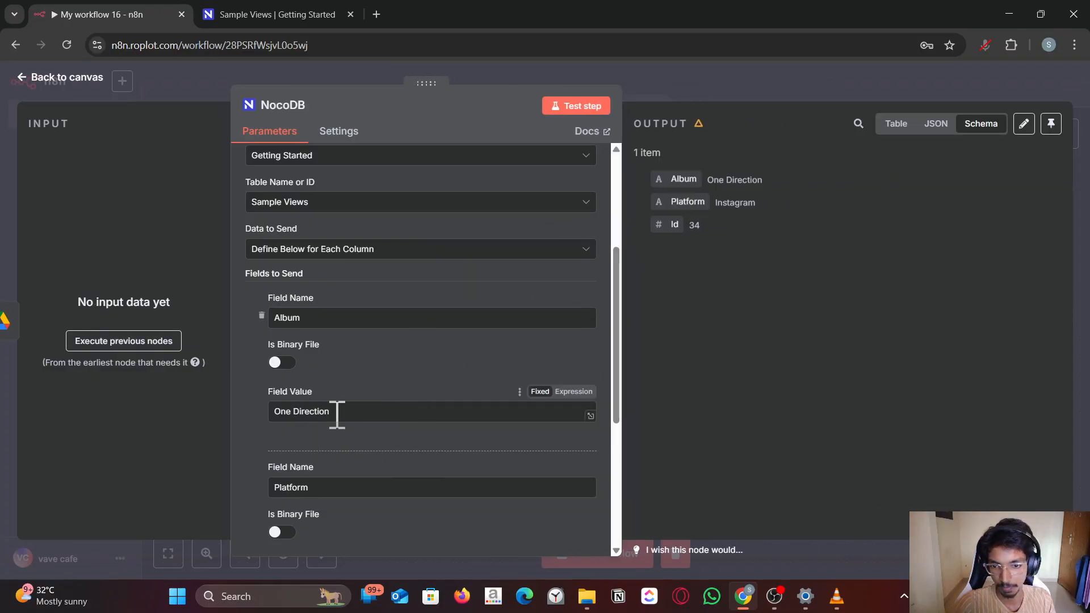
text(Eminem)
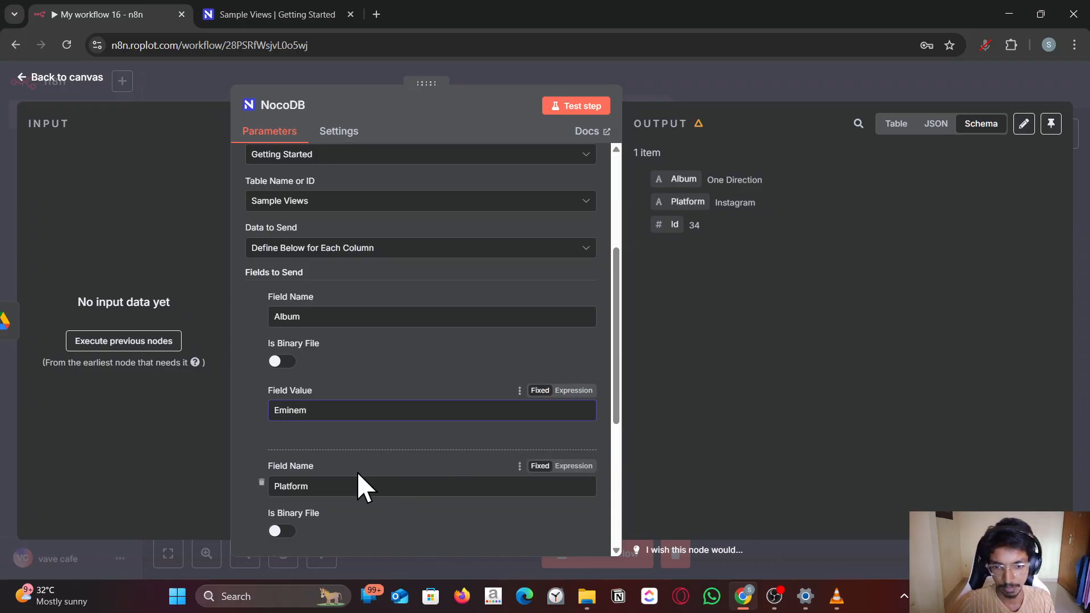
scroll(down, 3)
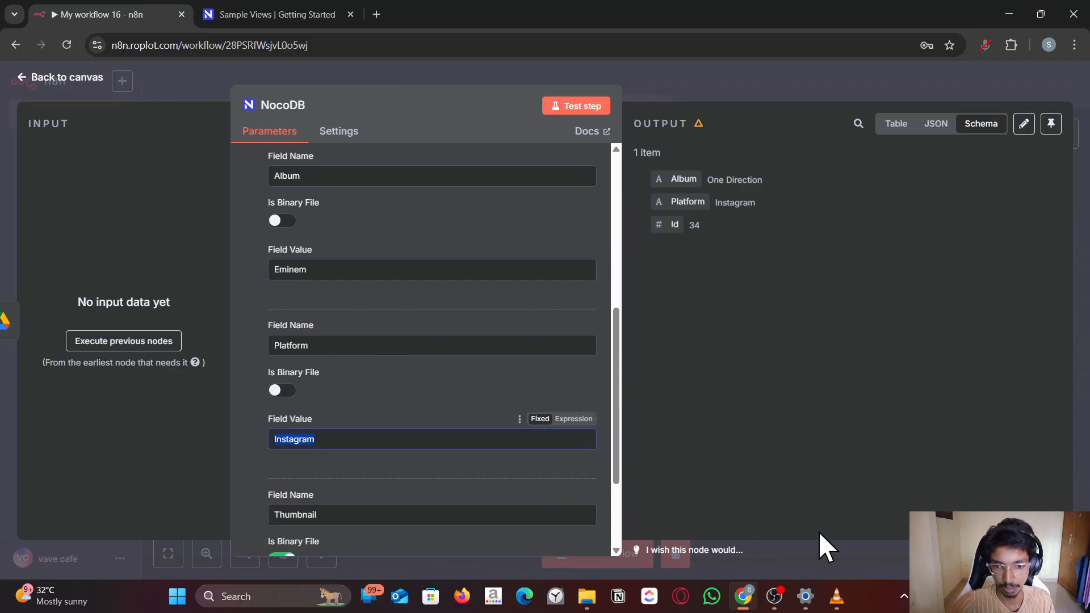
text(Facebook)
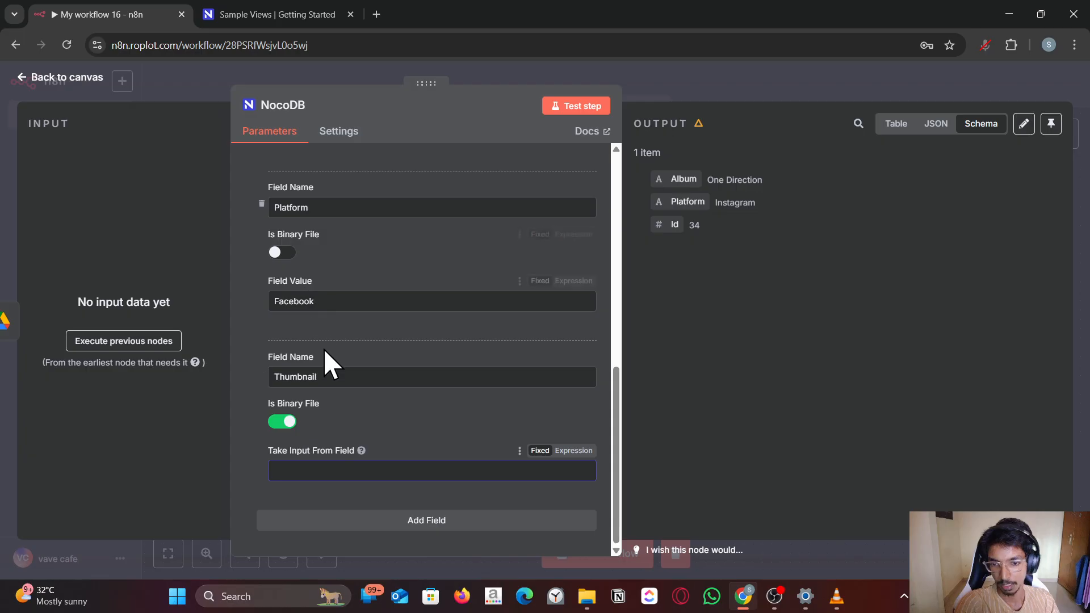
text(data)
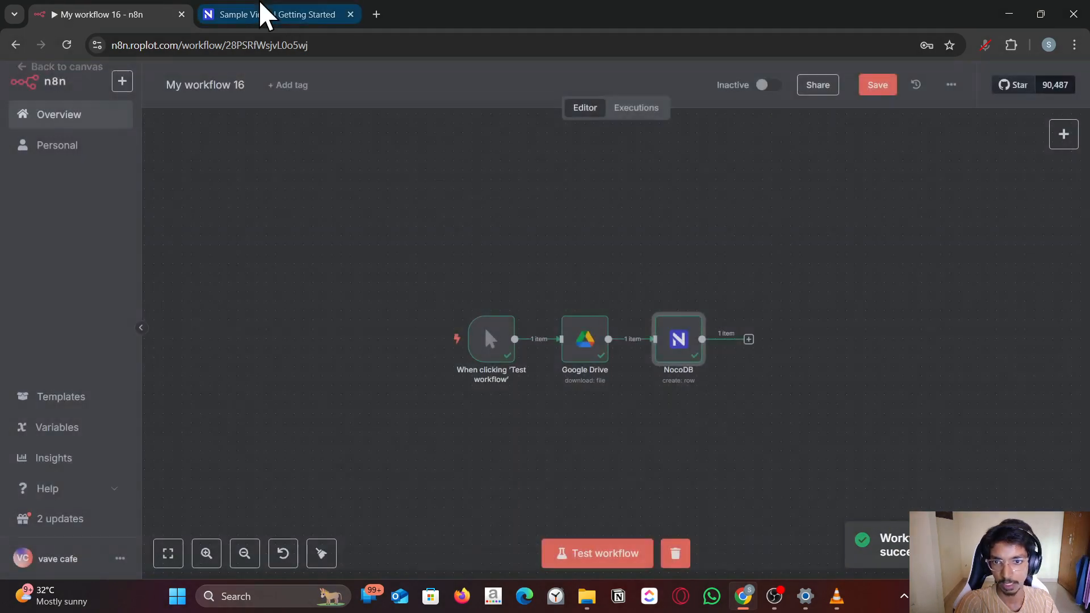
Switch to the NocoDB tab to verify the new Eminem/Facebook row 15 with thumbnail
click(278, 13)
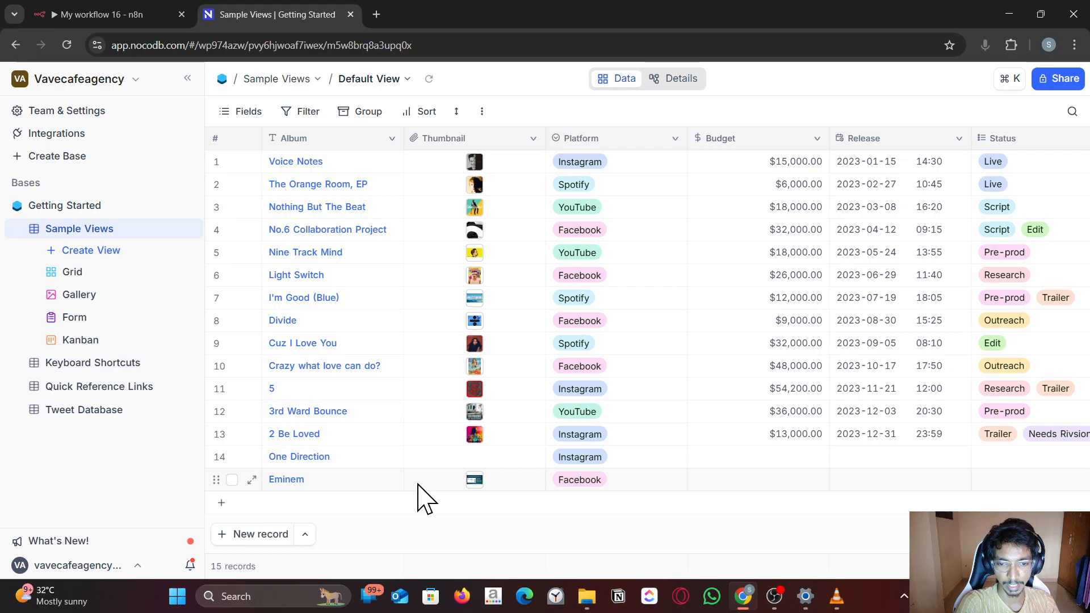
mouse_move(582, 494)
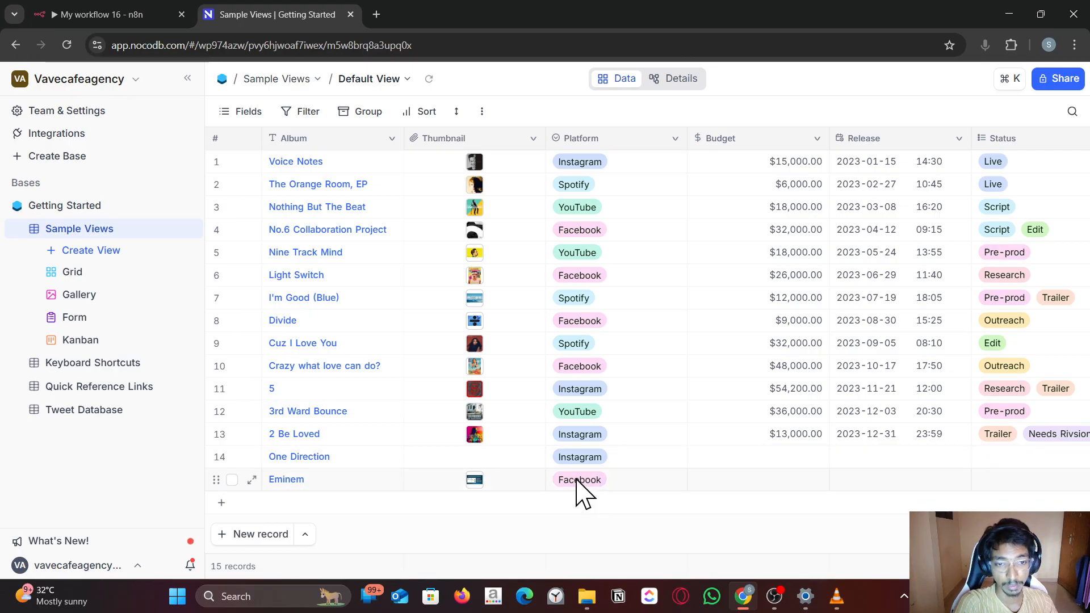